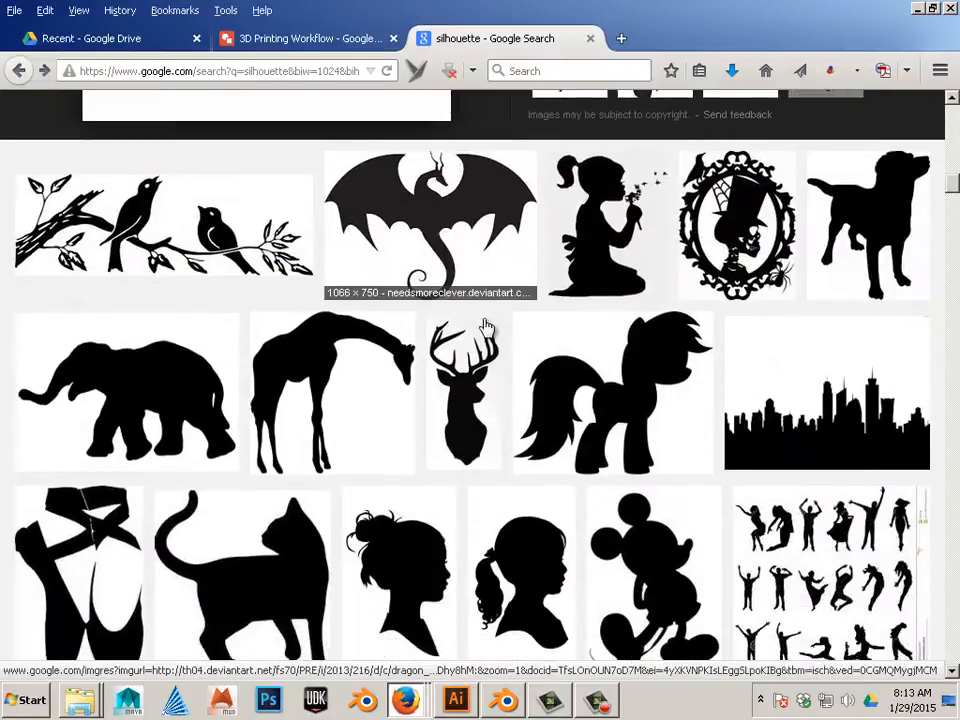
- Preview the birds-on-a-branch silhouette and a related birds image in the Google Images results
{"action": "left_click", "coordinate": [163, 225]}
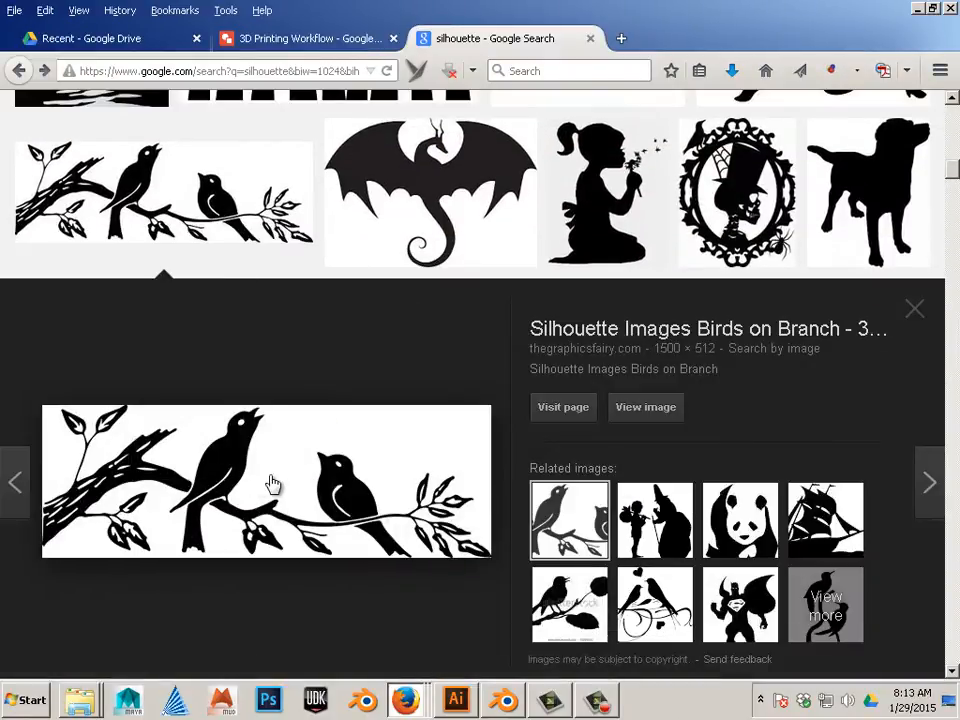
{"action": "mouse_move", "coordinate": [412, 528]}
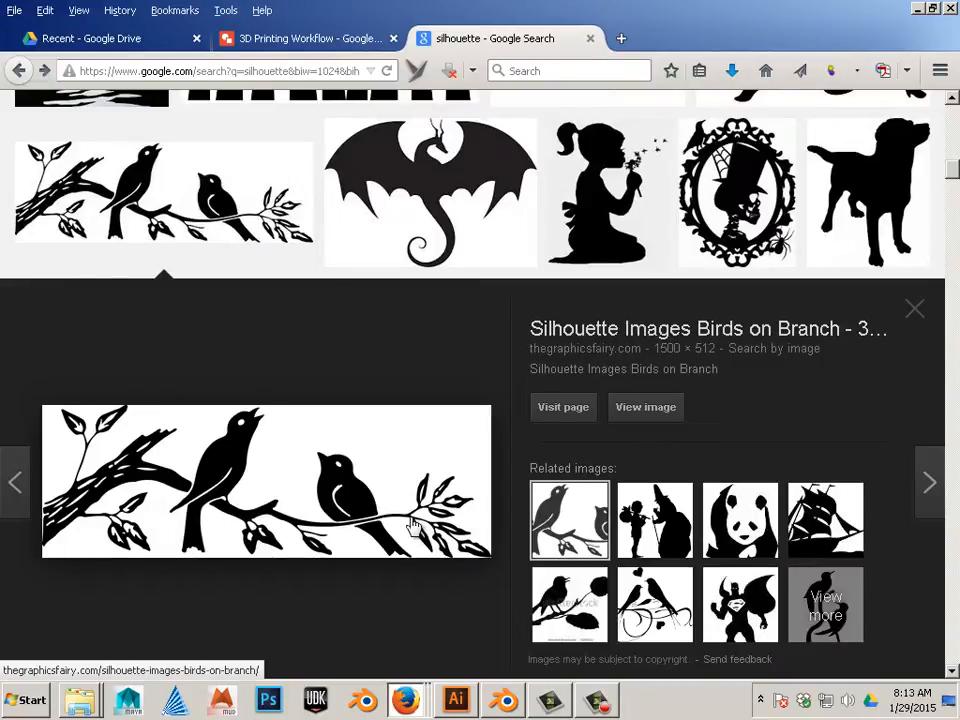
{"action": "left_click", "coordinate": [655, 605]}
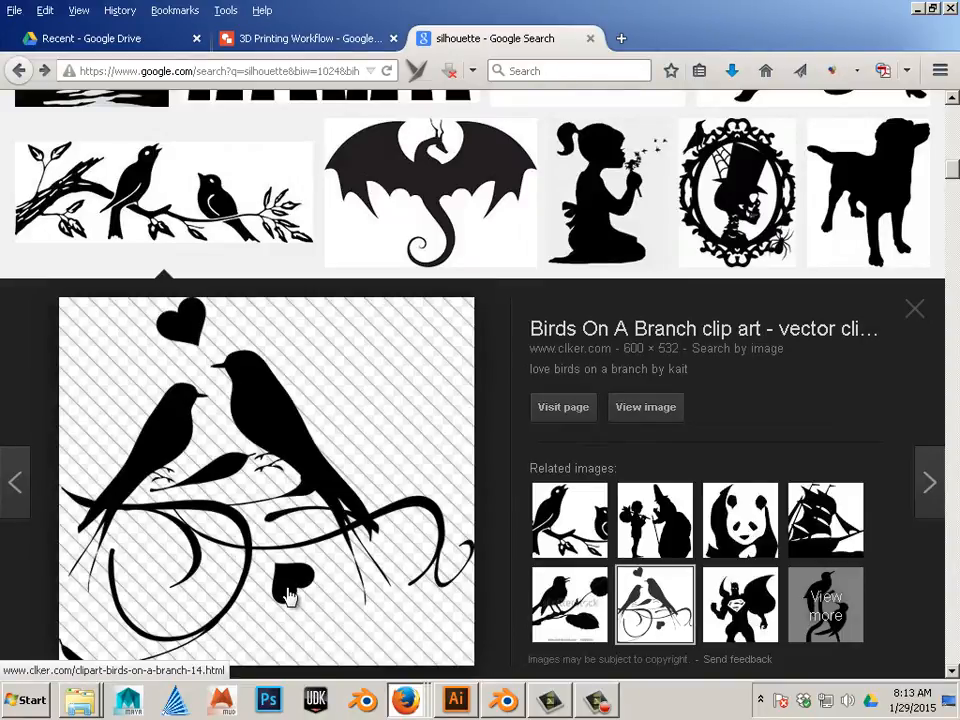
{"action": "mouse_move", "coordinate": [242, 465]}
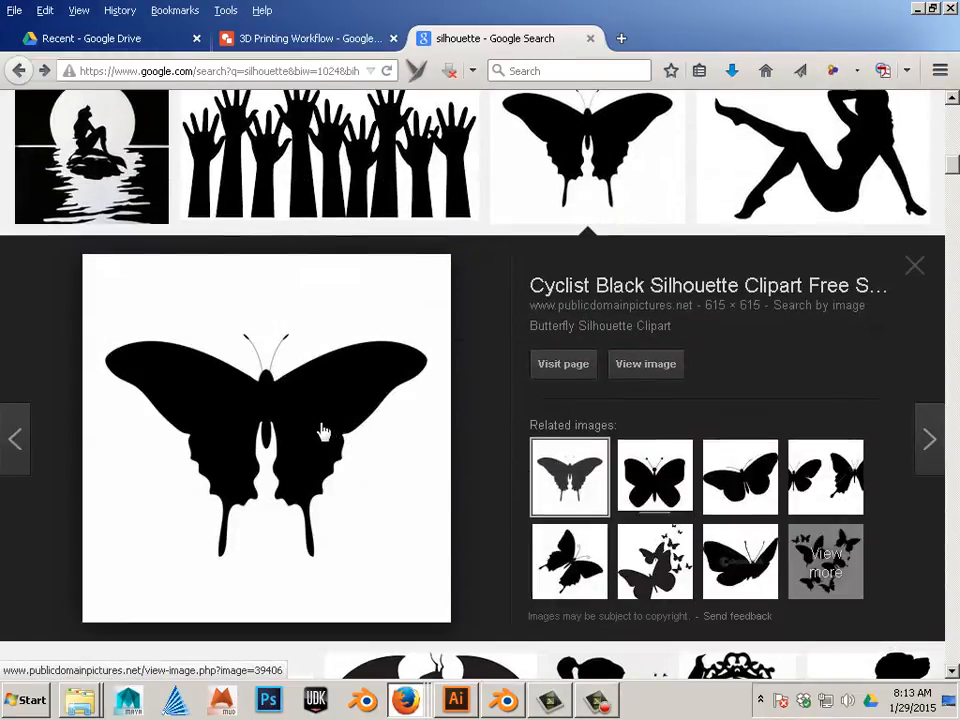
{"action": "mouse_move", "coordinate": [273, 375]}
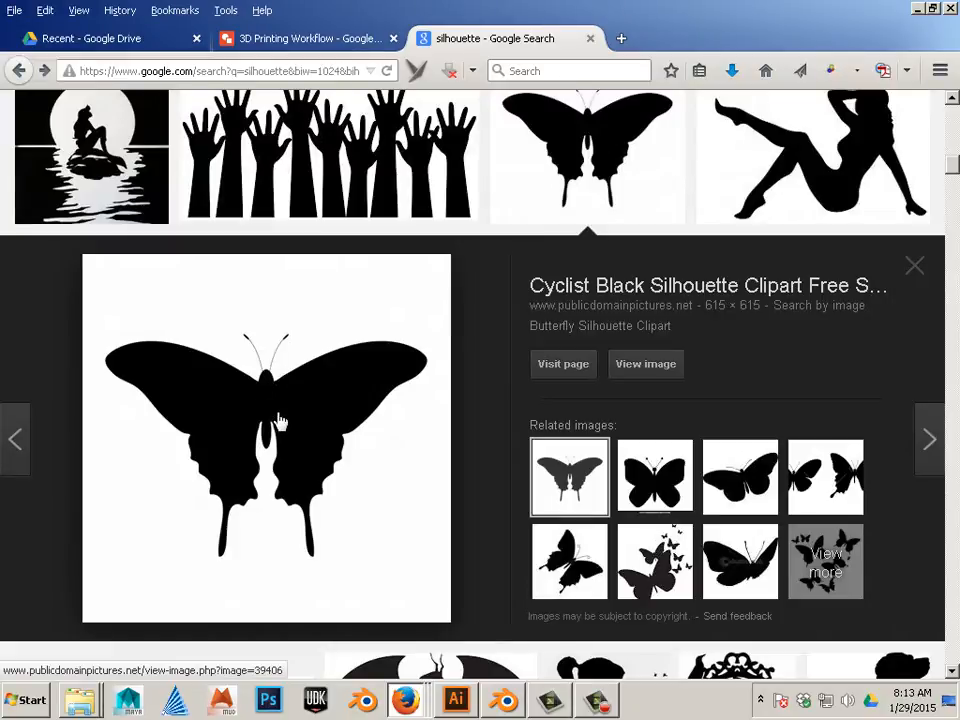
{"action": "mouse_move", "coordinate": [293, 411]}
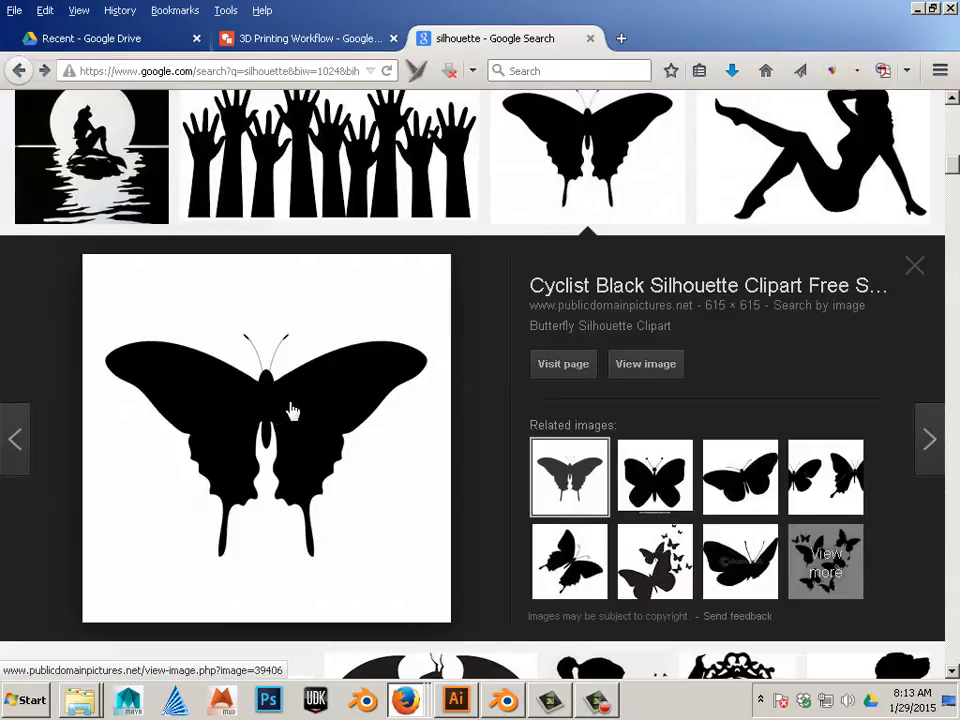
- Use Save Image As to store the butterfly preview as butterfly-silhouette-clipart.jpg on the Desktop
{"action": "right_click", "coordinate": [294, 410]}
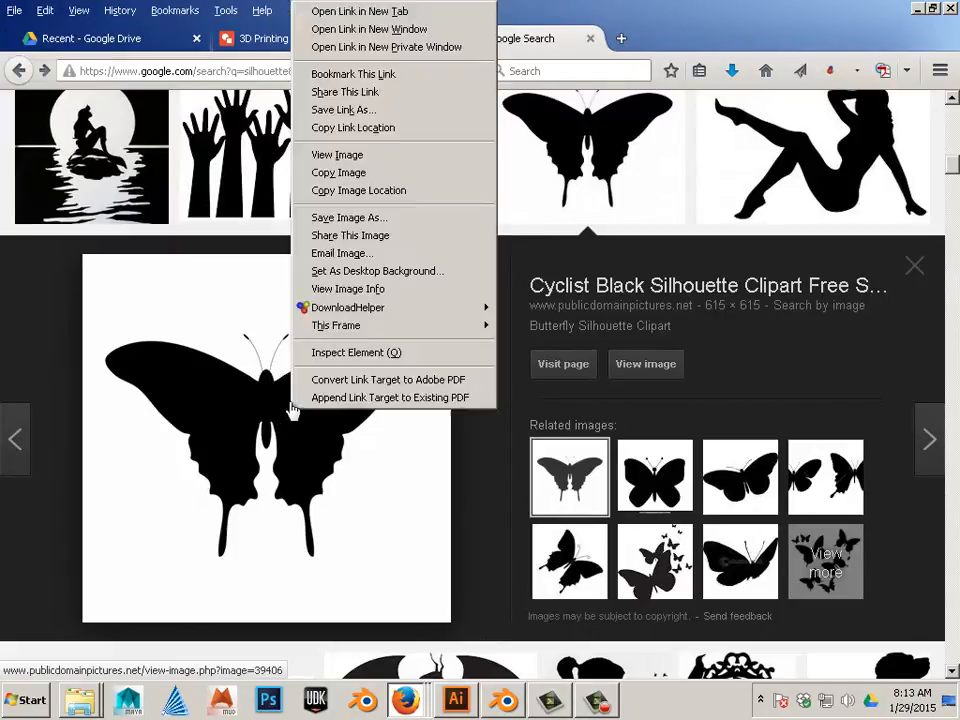
{"action": "mouse_move", "coordinate": [344, 109]}
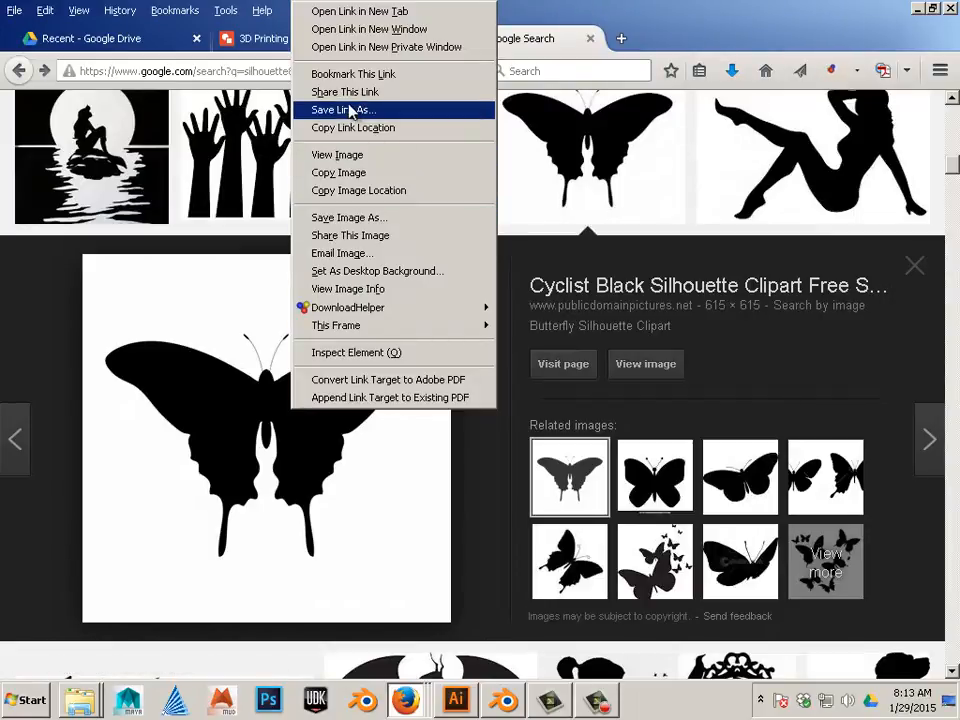
{"action": "mouse_move", "coordinate": [358, 190]}
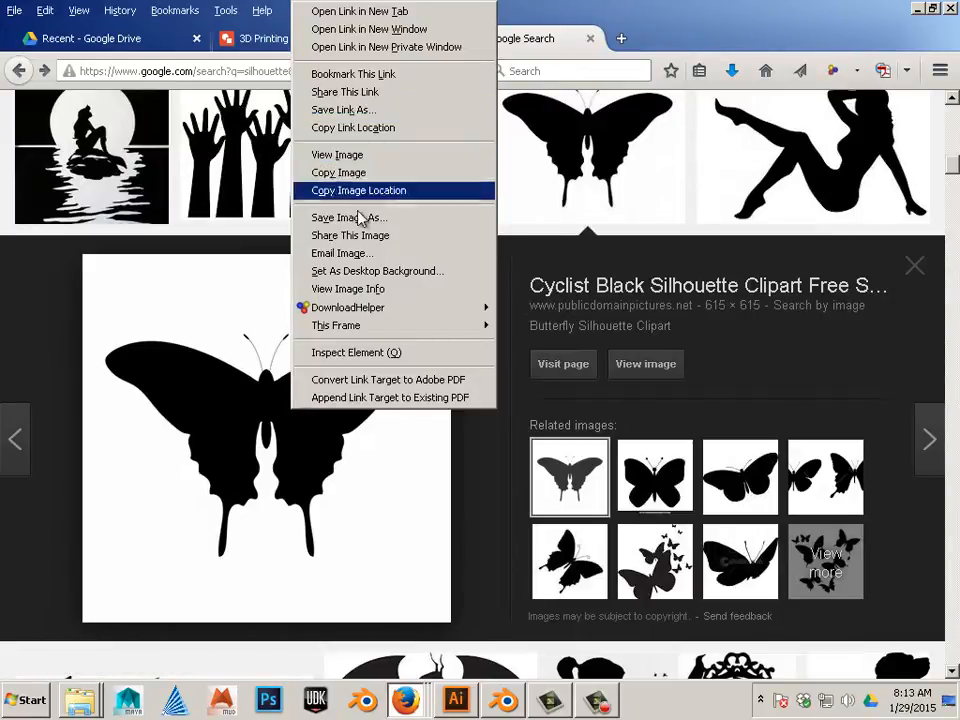
{"action": "left_click", "coordinate": [348, 217]}
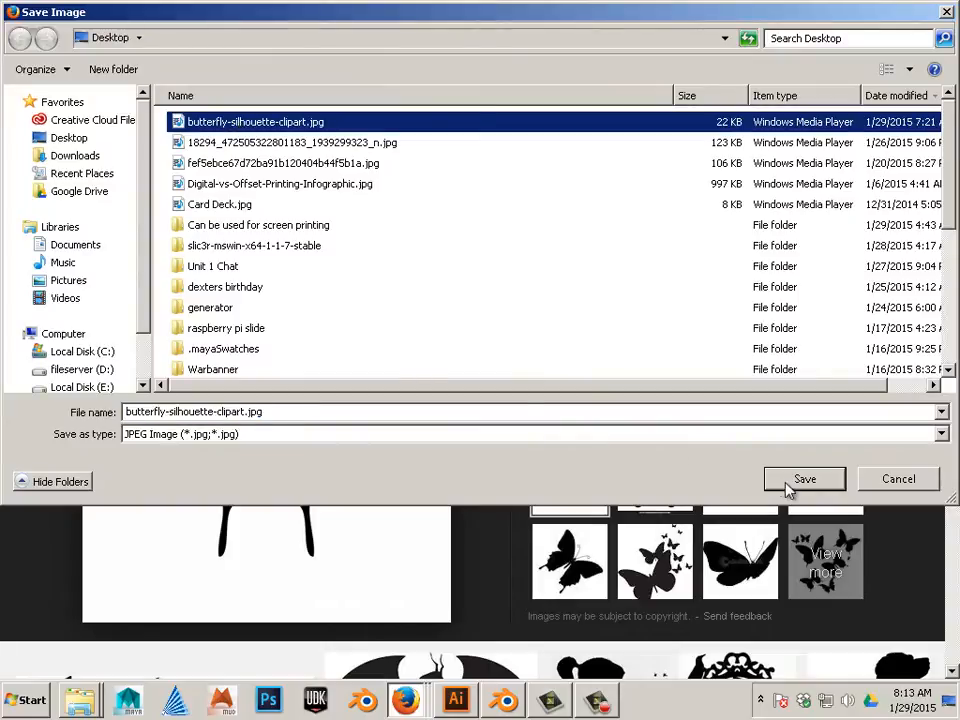
{"action": "left_click", "coordinate": [24, 698]}
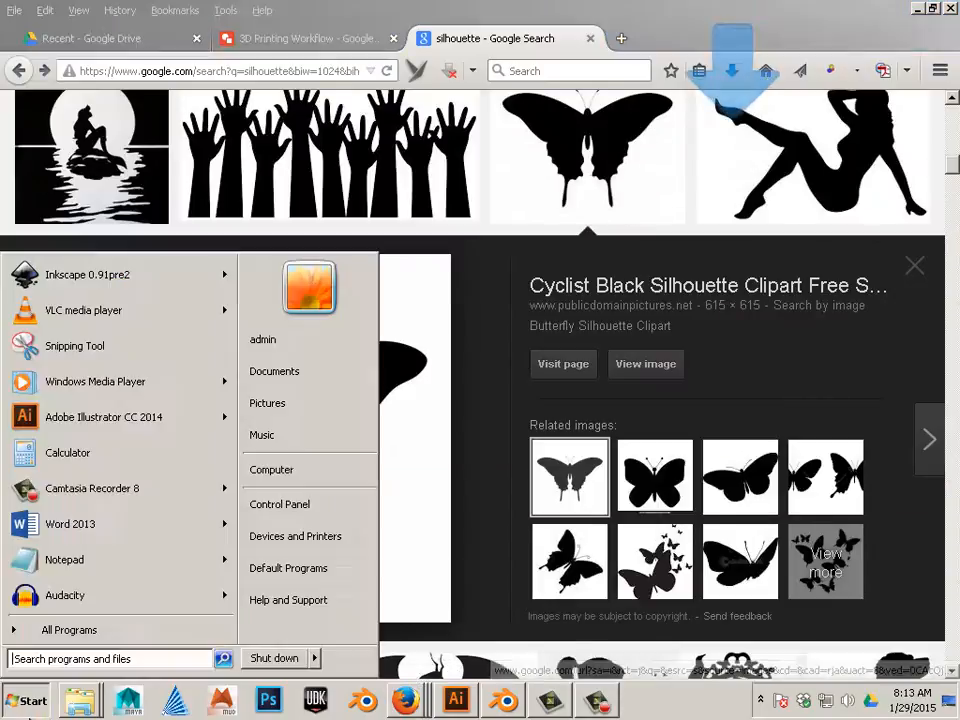
{"action": "mouse_move", "coordinate": [108, 274]}
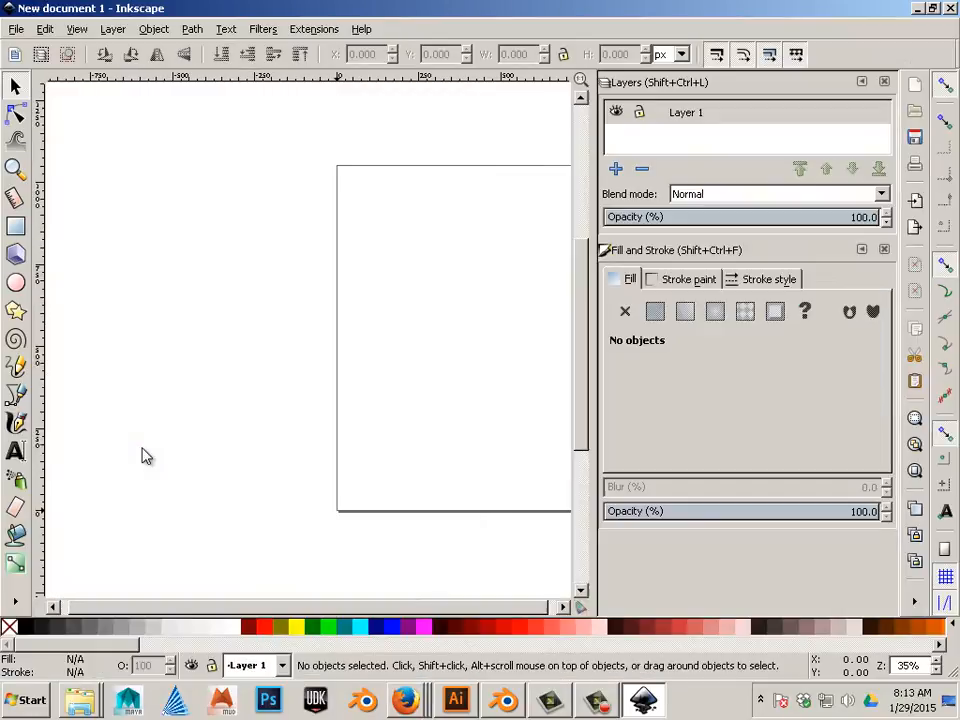
{"action": "mouse_move", "coordinate": [260, 412]}
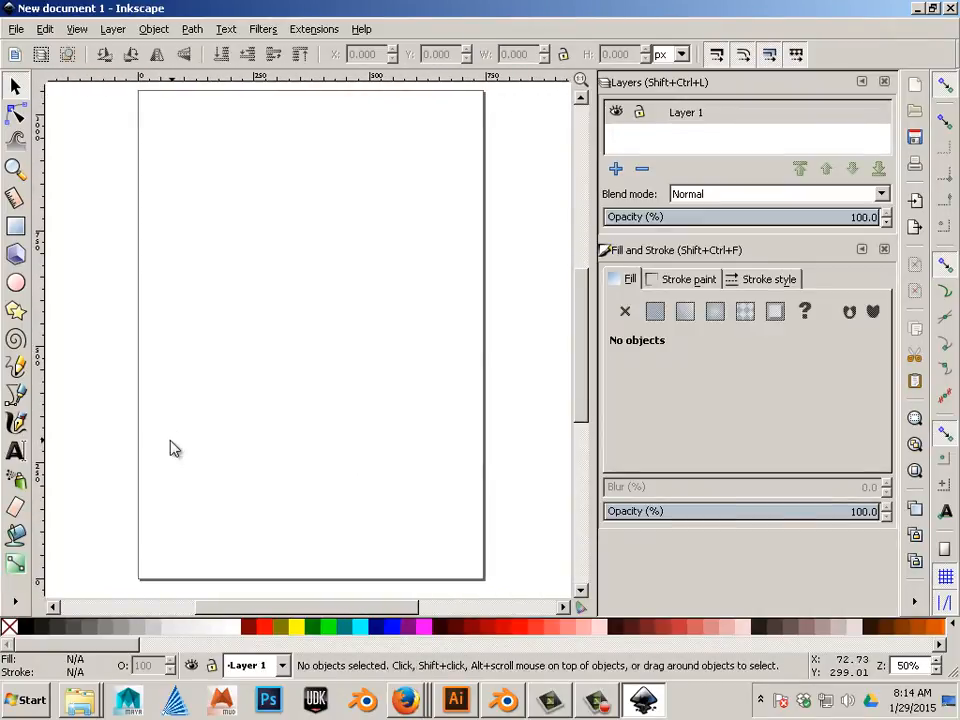
- Import butterfly-silhouette-clipart.jpg from the Desktop with Embed, then zoom in on it
{"action": "left_click", "coordinate": [16, 28]}
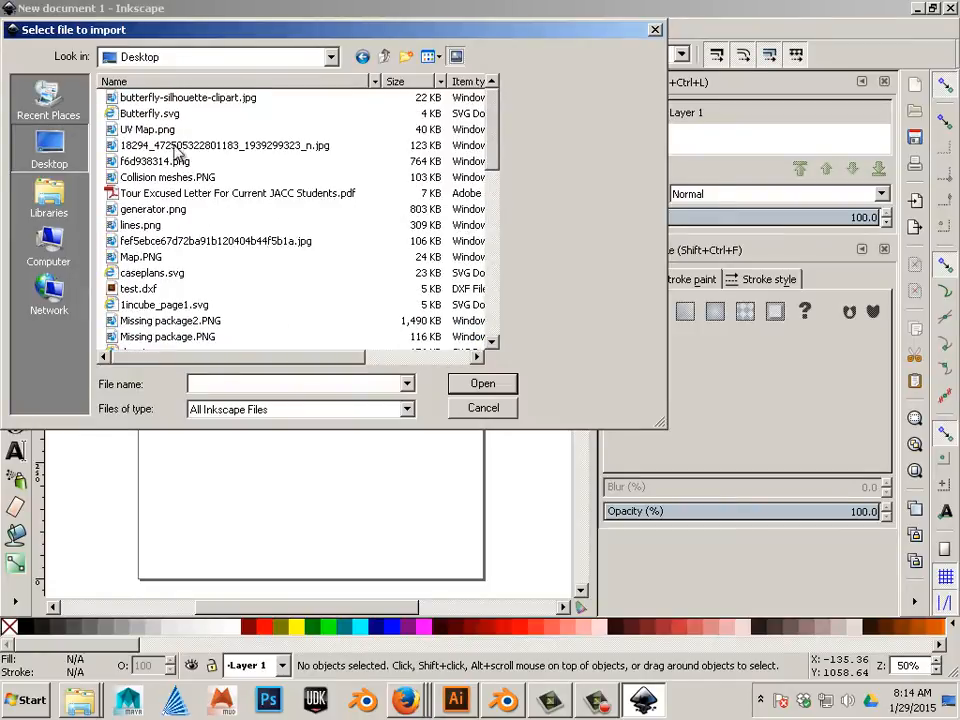
{"action": "left_click", "coordinate": [188, 97]}
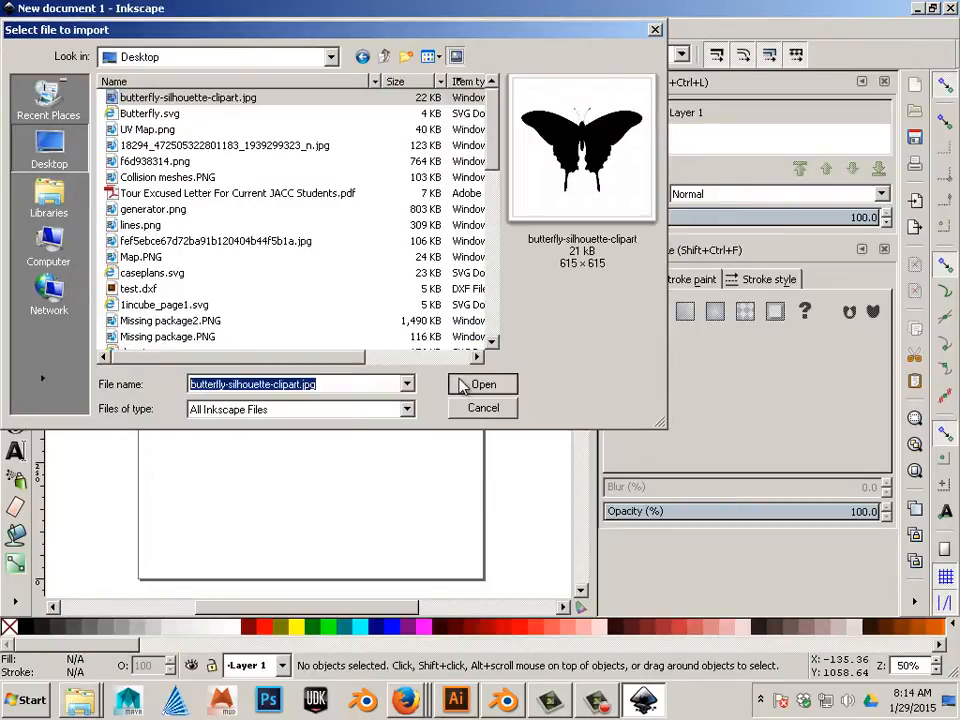
{"action": "left_click", "coordinate": [483, 384]}
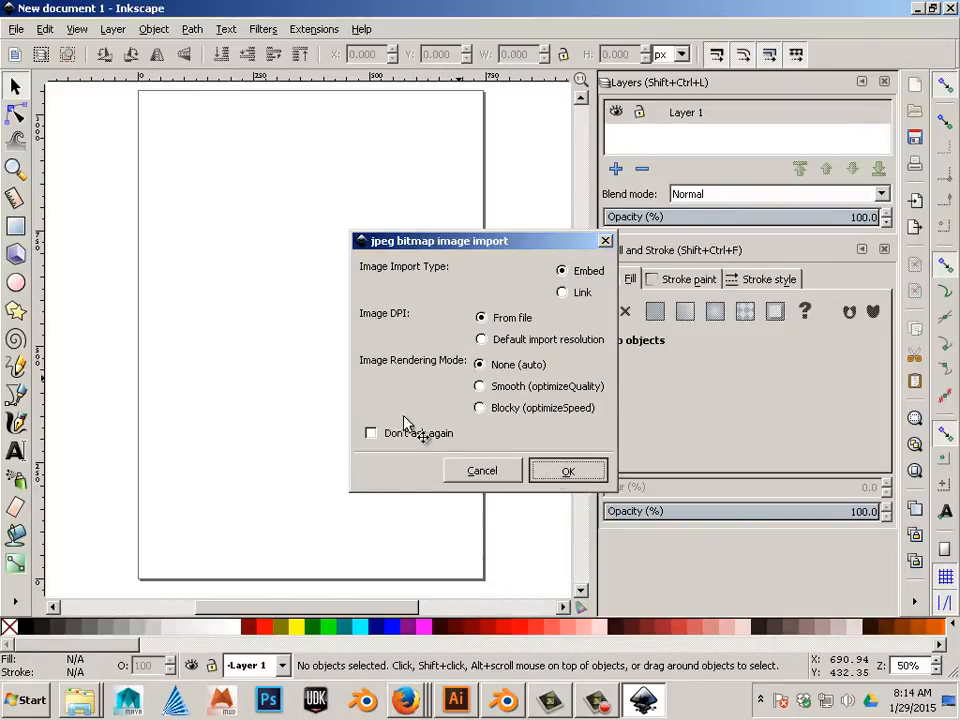
{"action": "left_click", "coordinate": [567, 471]}
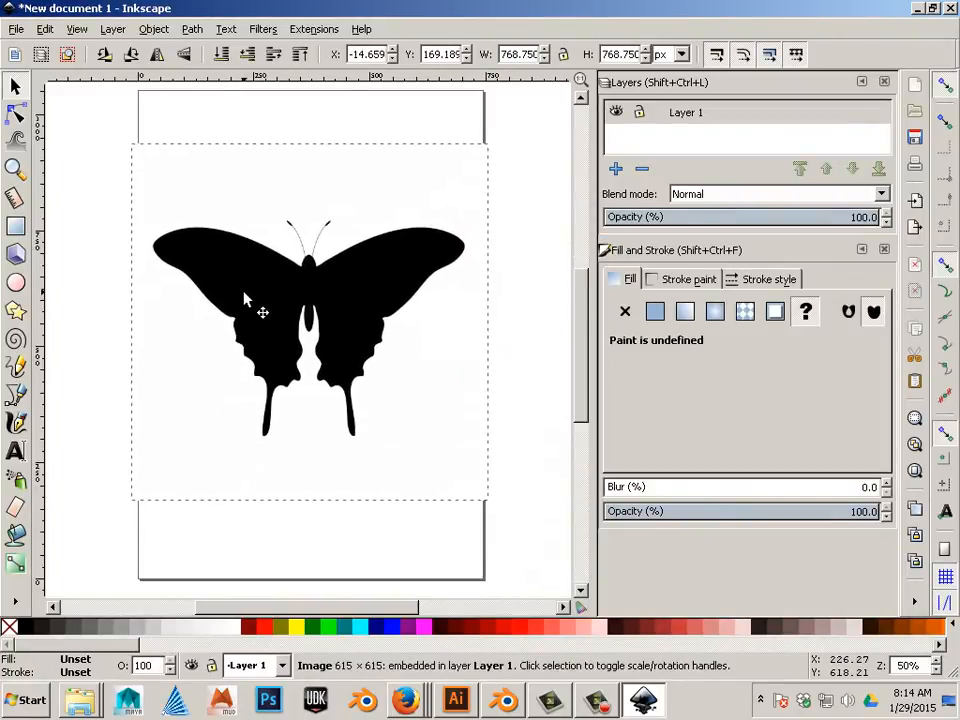
{"action": "left_click", "coordinate": [247, 301]}
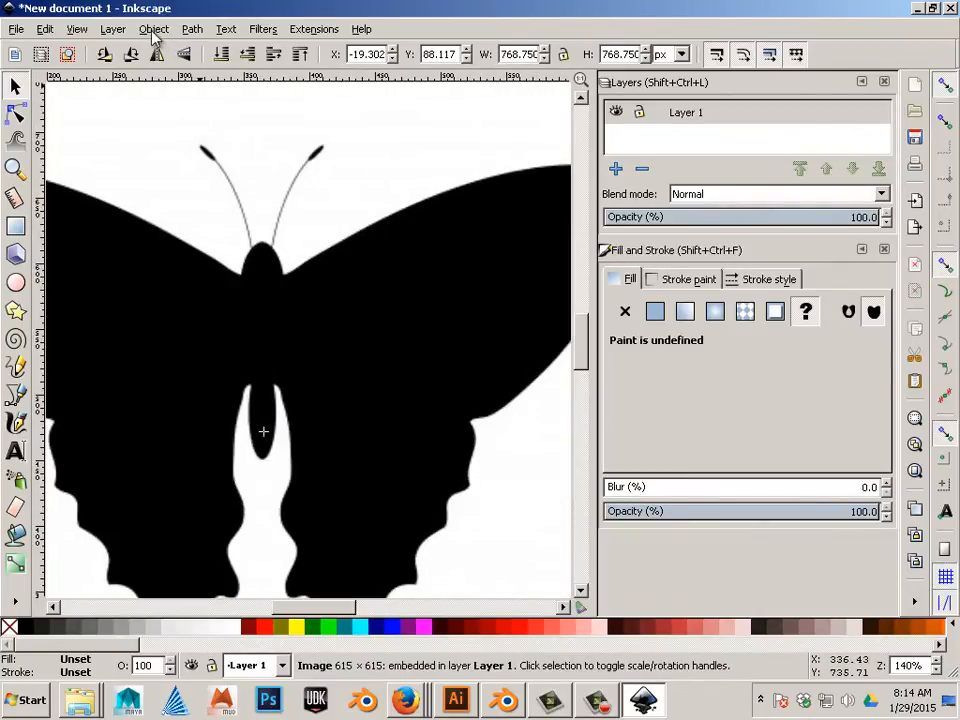
- Trace Bitmap the butterfly with Brightness cutoff and Remove background into a black path
{"action": "left_click", "coordinate": [154, 28]}
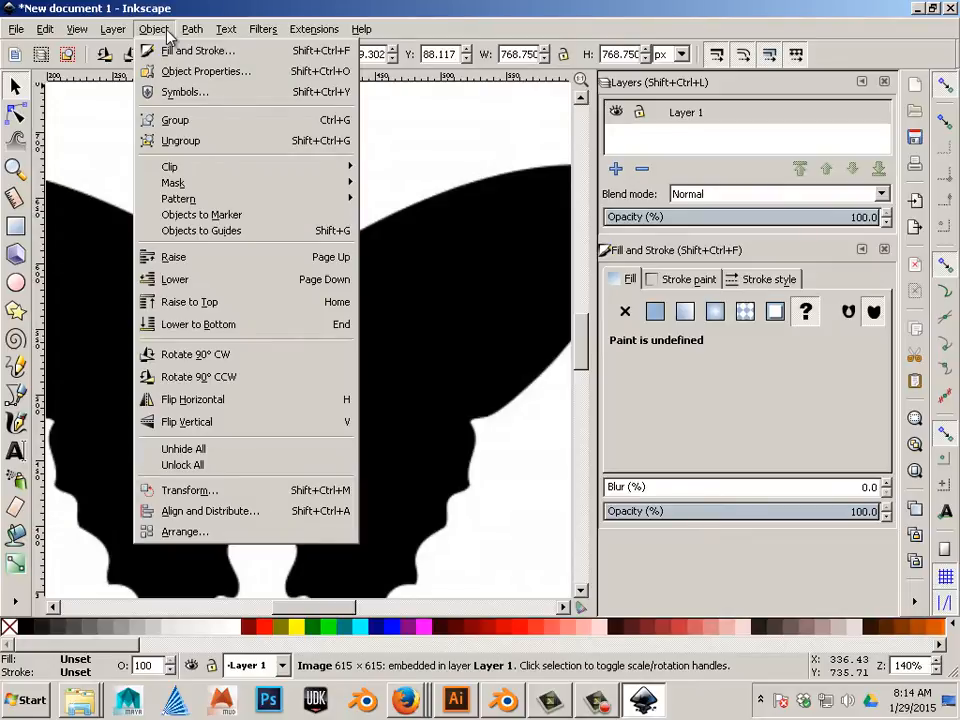
{"action": "left_click", "coordinate": [192, 28]}
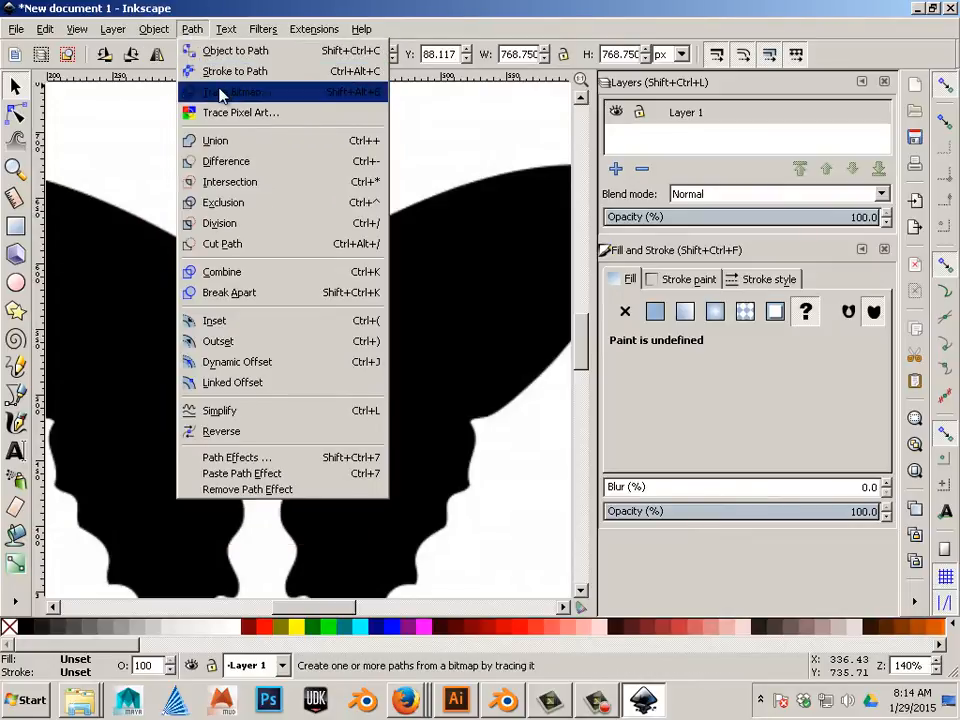
{"action": "left_click", "coordinate": [235, 91]}
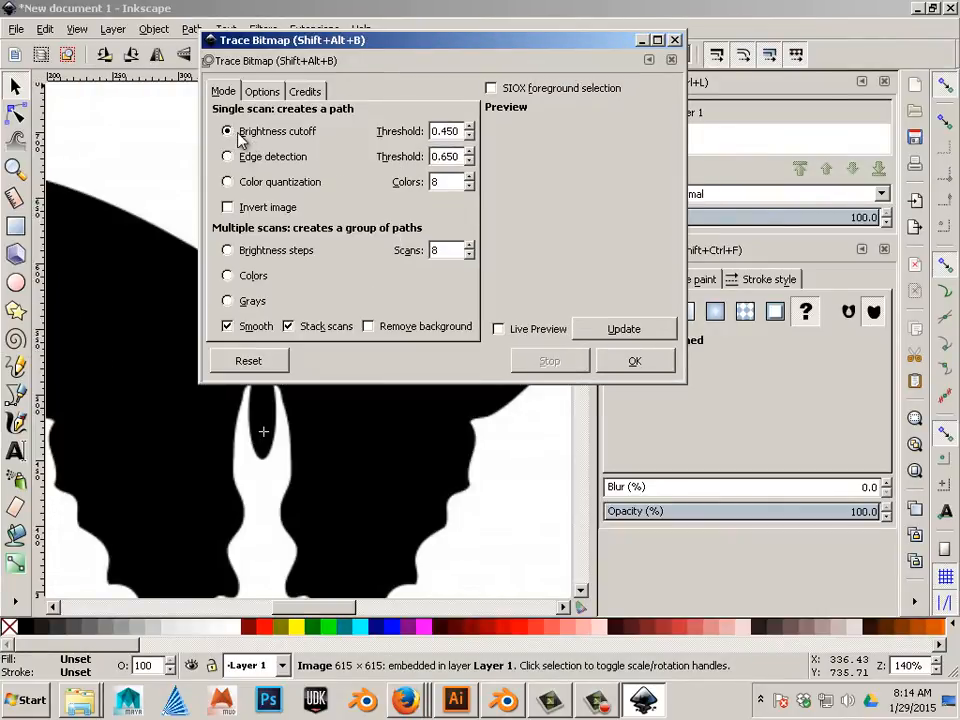
{"action": "mouse_move", "coordinate": [490, 290]}
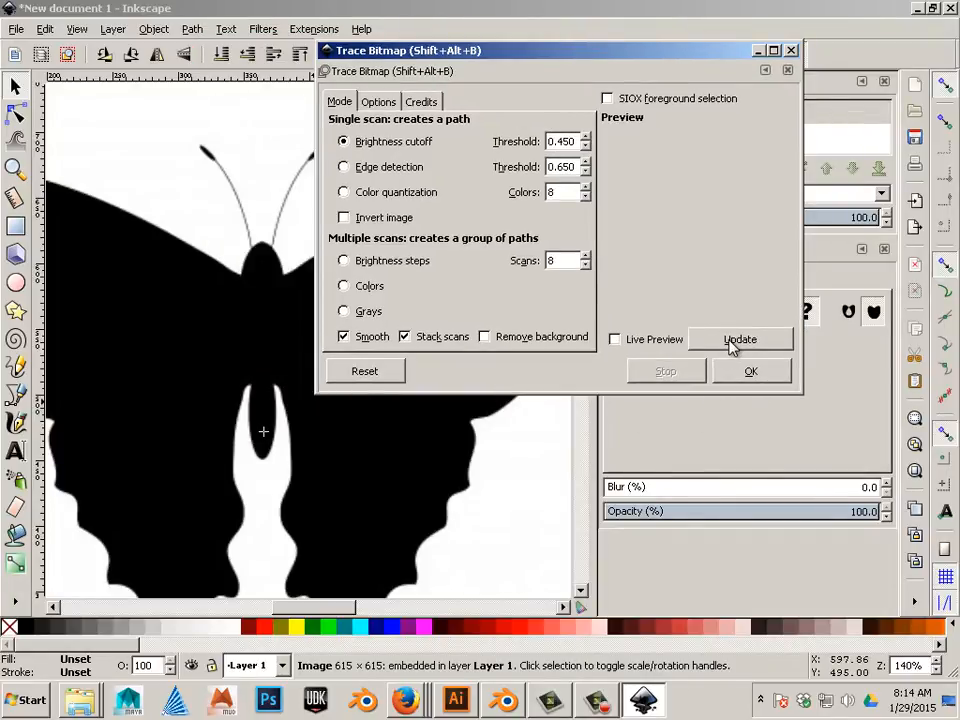
{"action": "left_click", "coordinate": [739, 339]}
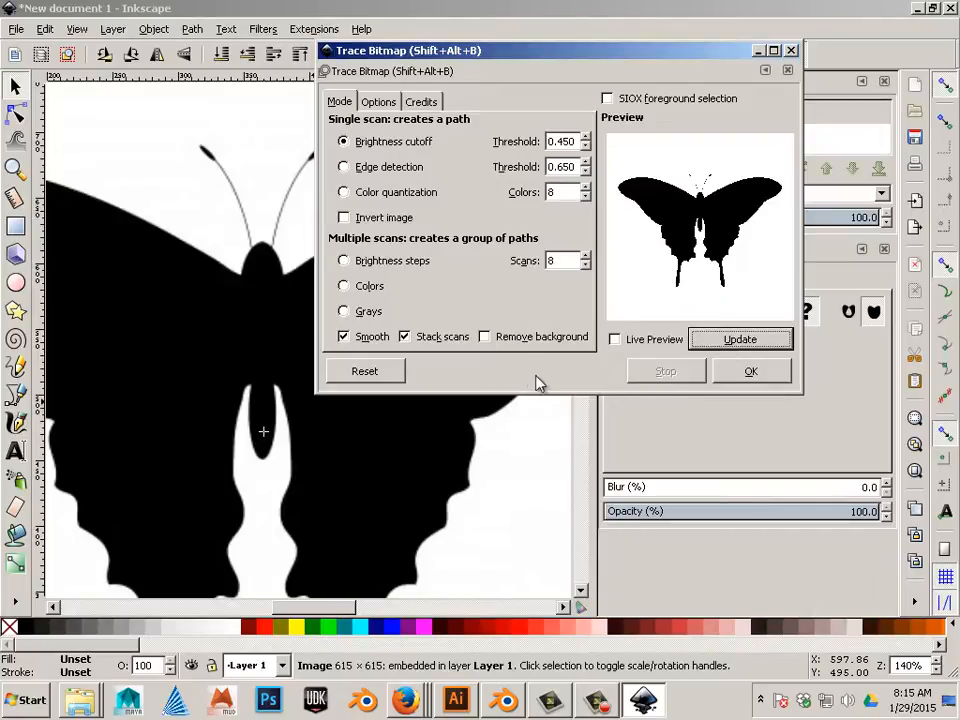
{"action": "left_click", "coordinate": [484, 336]}
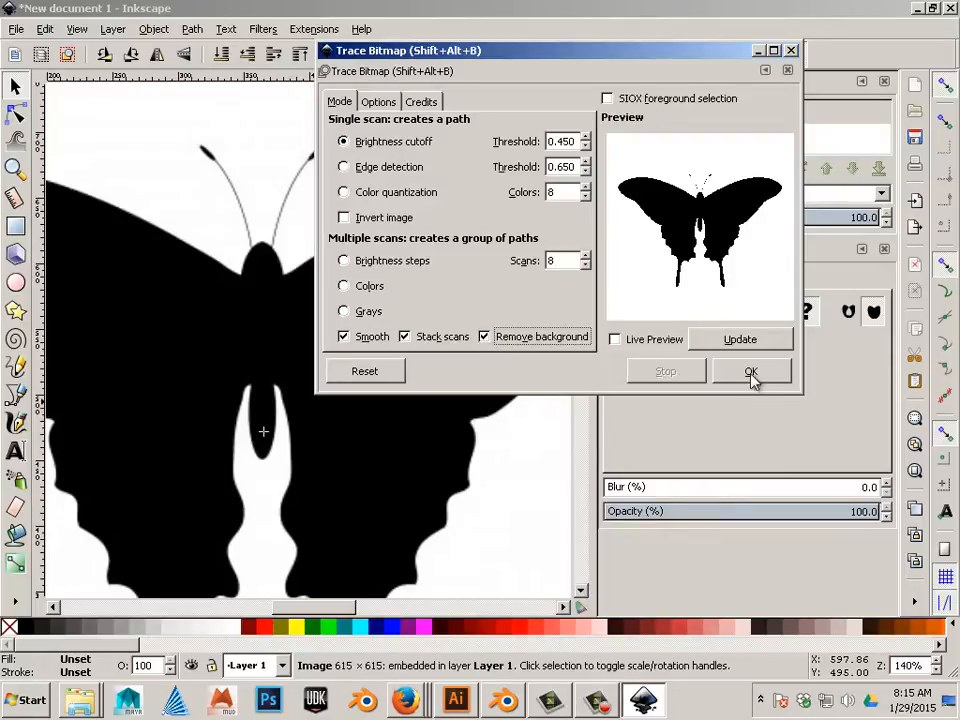
{"action": "left_click", "coordinate": [750, 371]}
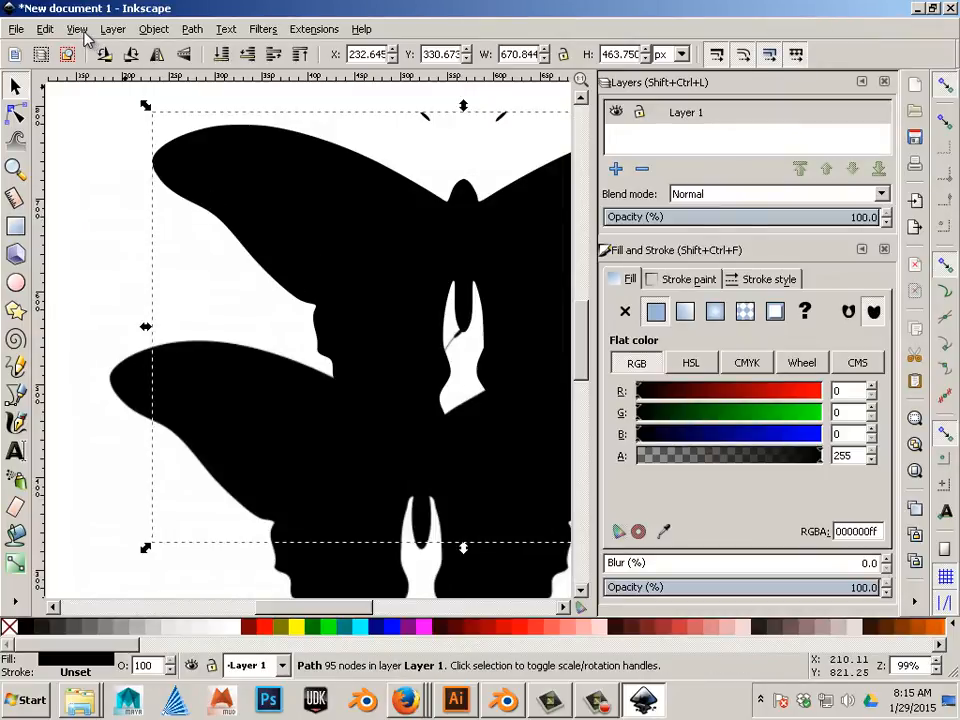
- Switch the canvas display mode to Outline to reveal the traced path edges
{"action": "left_click", "coordinate": [76, 28]}
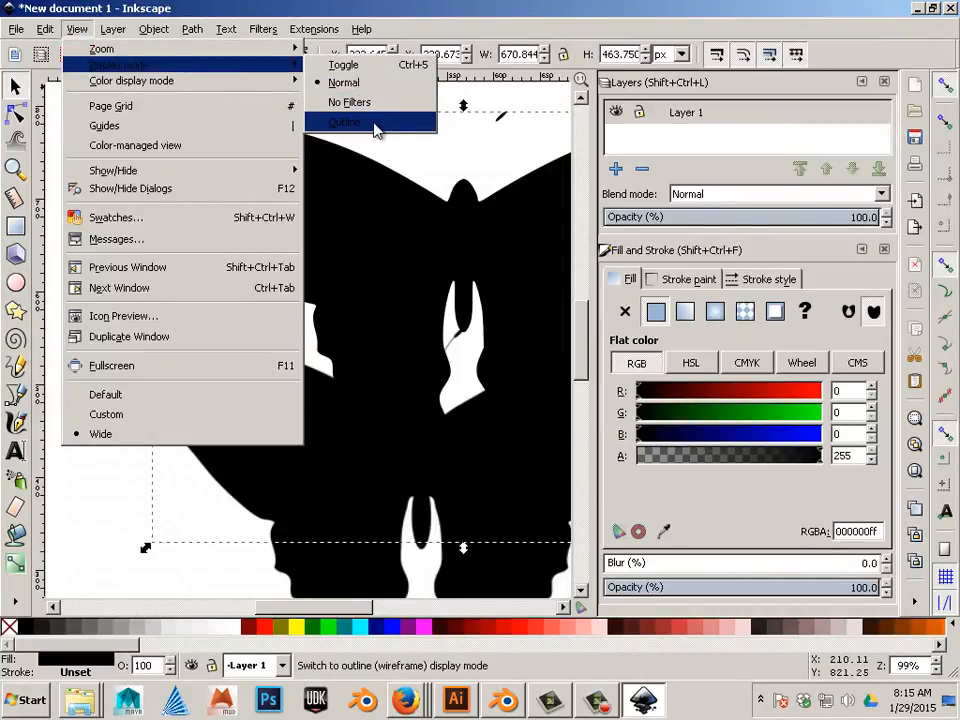
{"action": "left_click", "coordinate": [344, 122]}
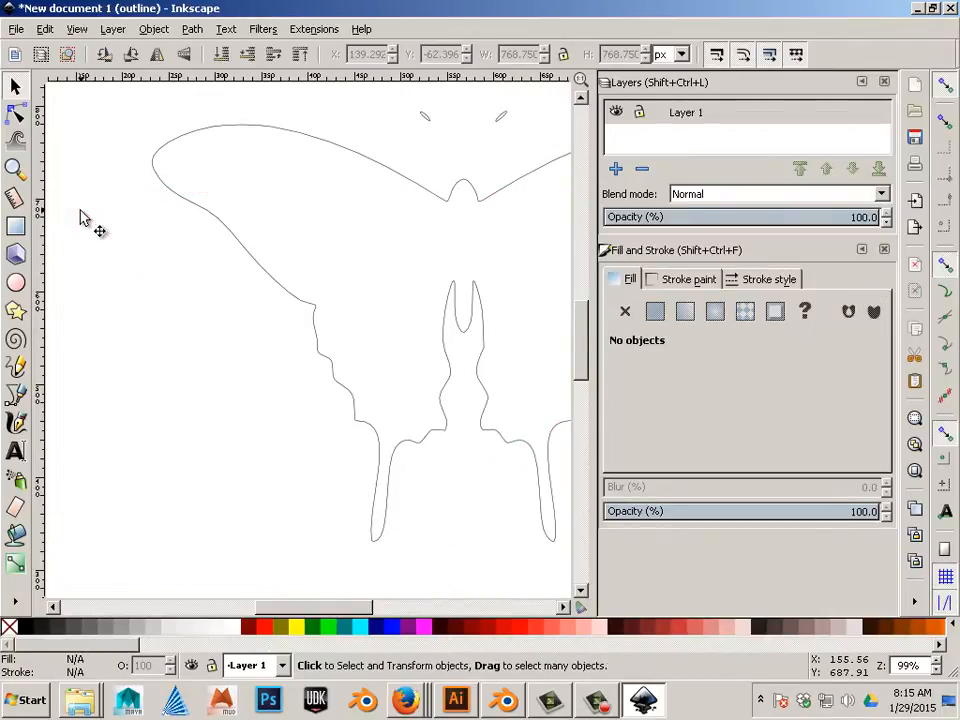
{"action": "left_click", "coordinate": [76, 28]}
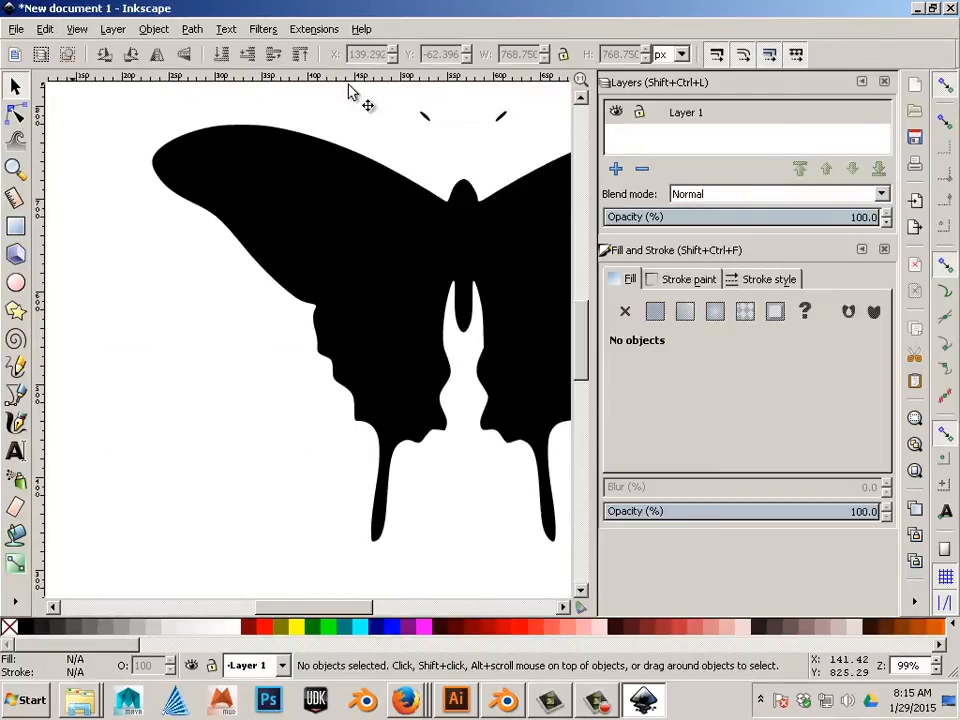
- Select the butterfly path and box-select its stubby antenna nodes with the Node tool
{"action": "left_click", "coordinate": [320, 330]}
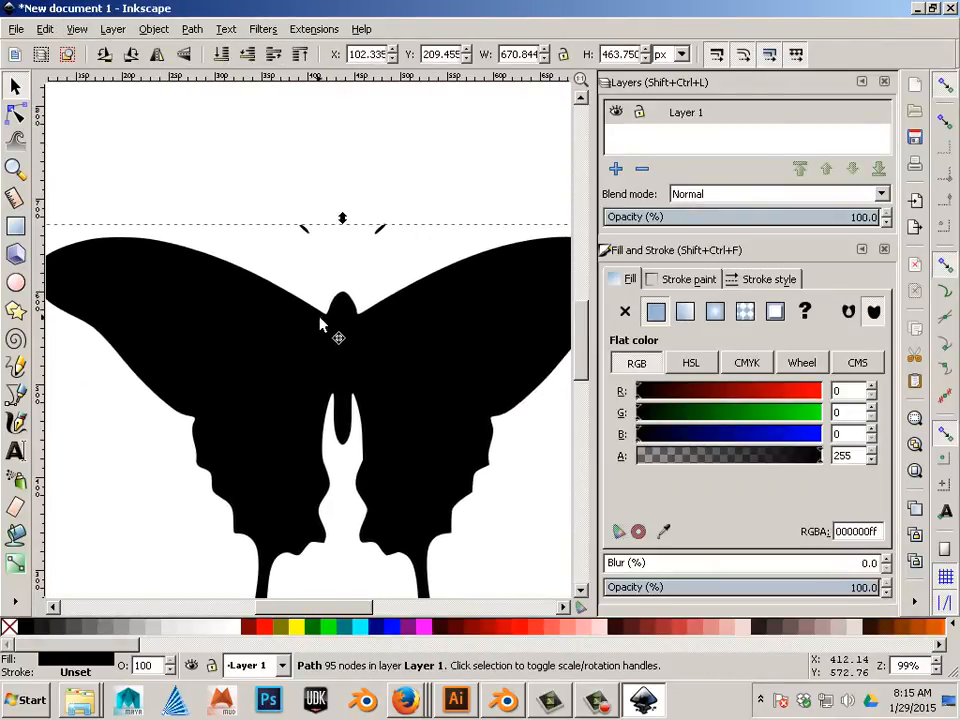
{"action": "mouse_move", "coordinate": [362, 290]}
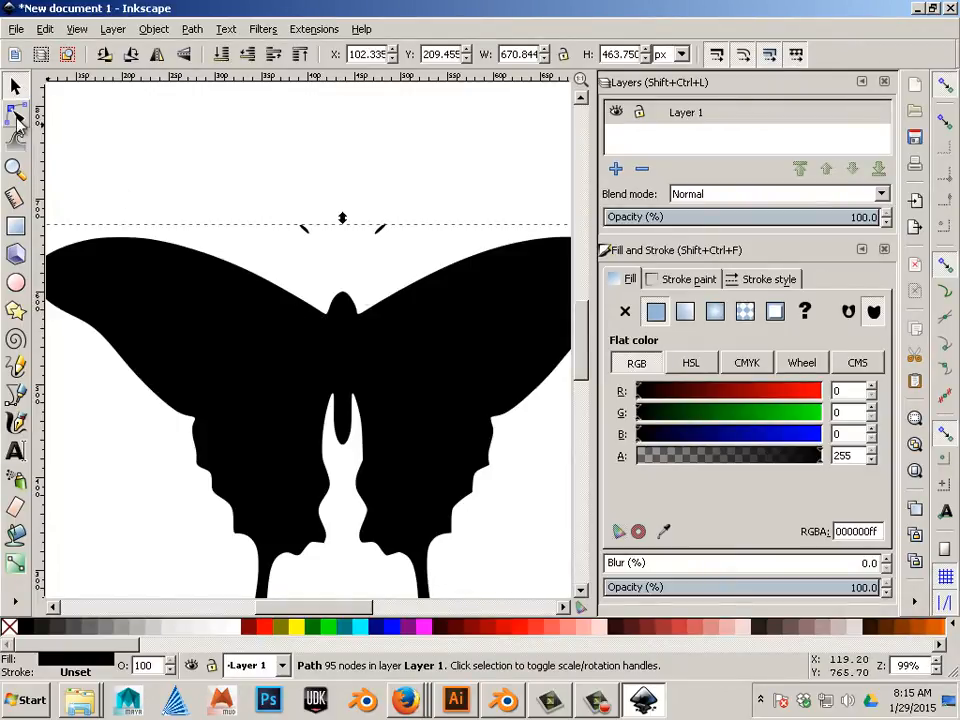
{"action": "left_click", "coordinate": [16, 116]}
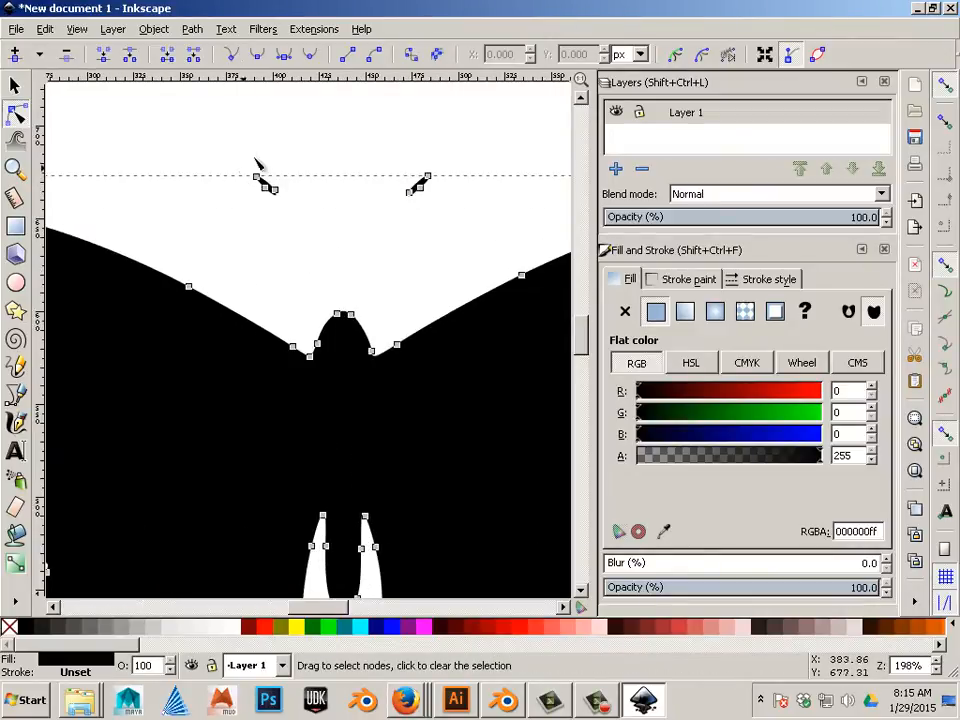
{"action": "left_click_drag", "start_coordinate": [255, 165], "coordinate": [483, 238]}
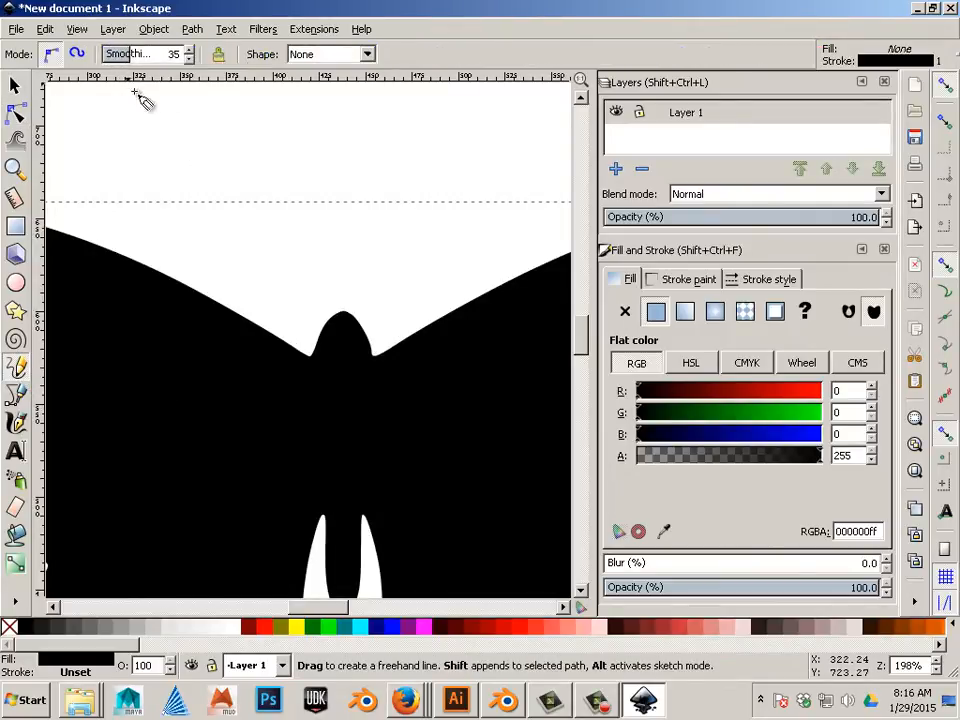
- Set the Pencil tool's stroke Shape to Ellipse for a tapered freehand antenna
{"action": "left_click", "coordinate": [367, 54]}
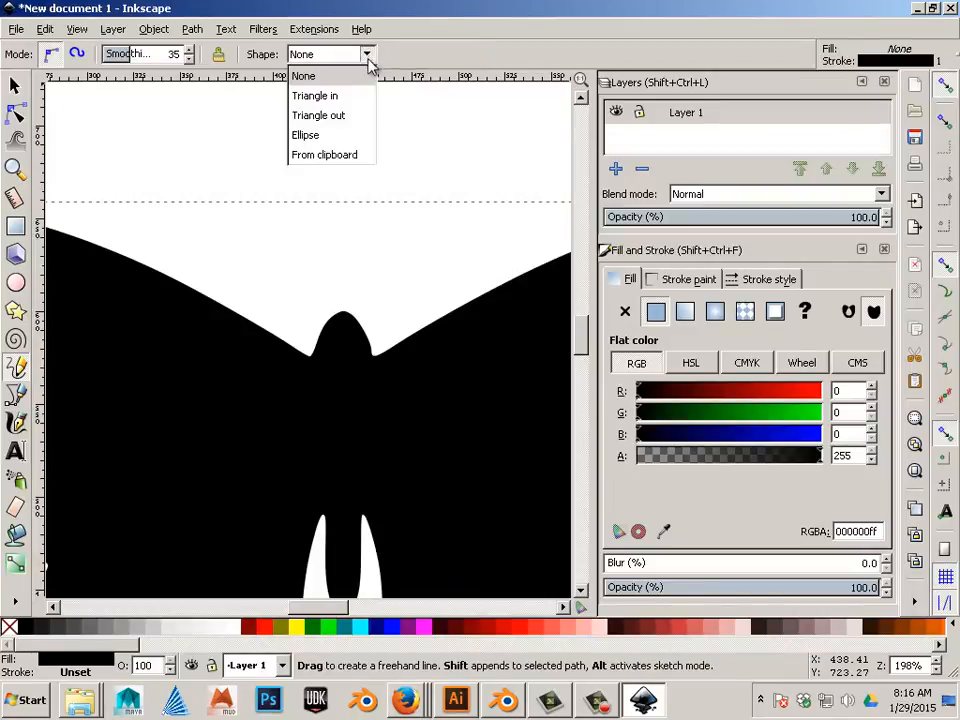
{"action": "left_click", "coordinate": [305, 135]}
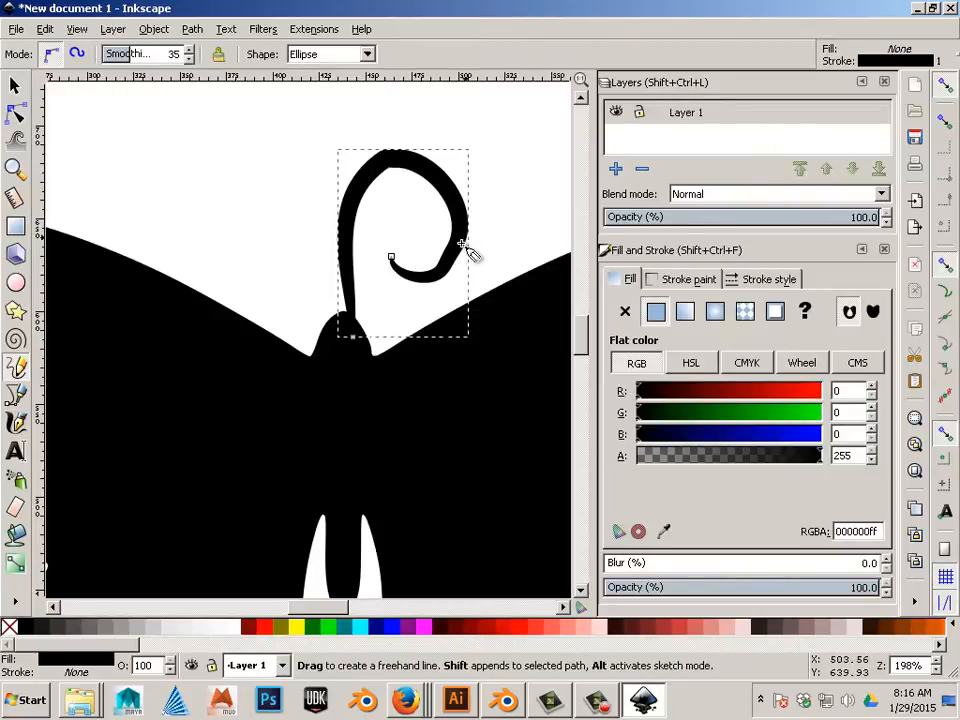
{"action": "mouse_move", "coordinate": [385, 165]}
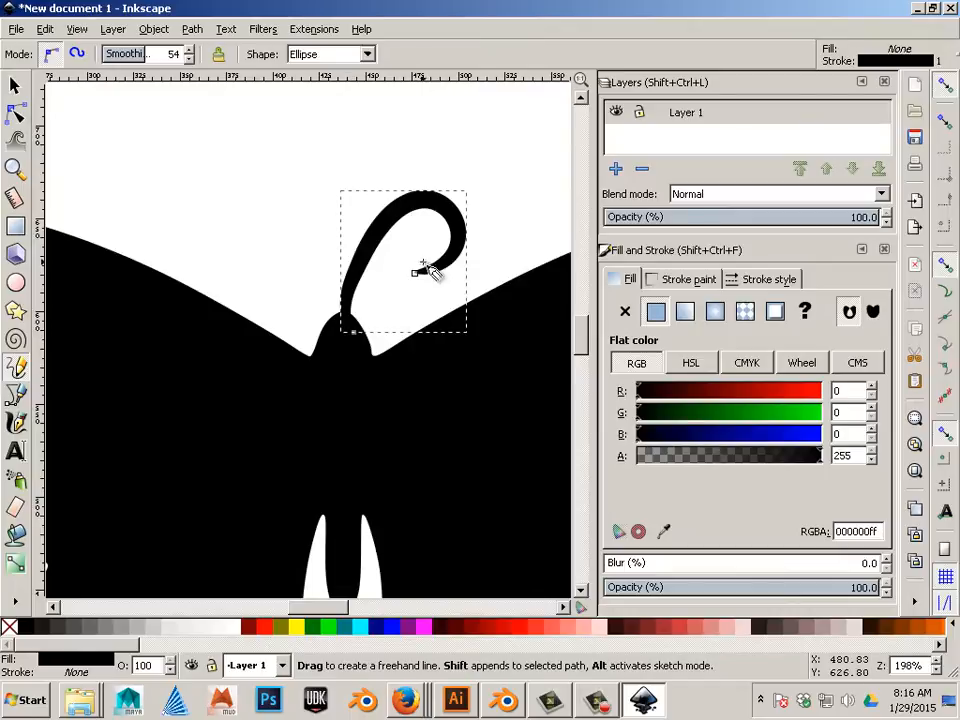
{"action": "mouse_move", "coordinate": [420, 272]}
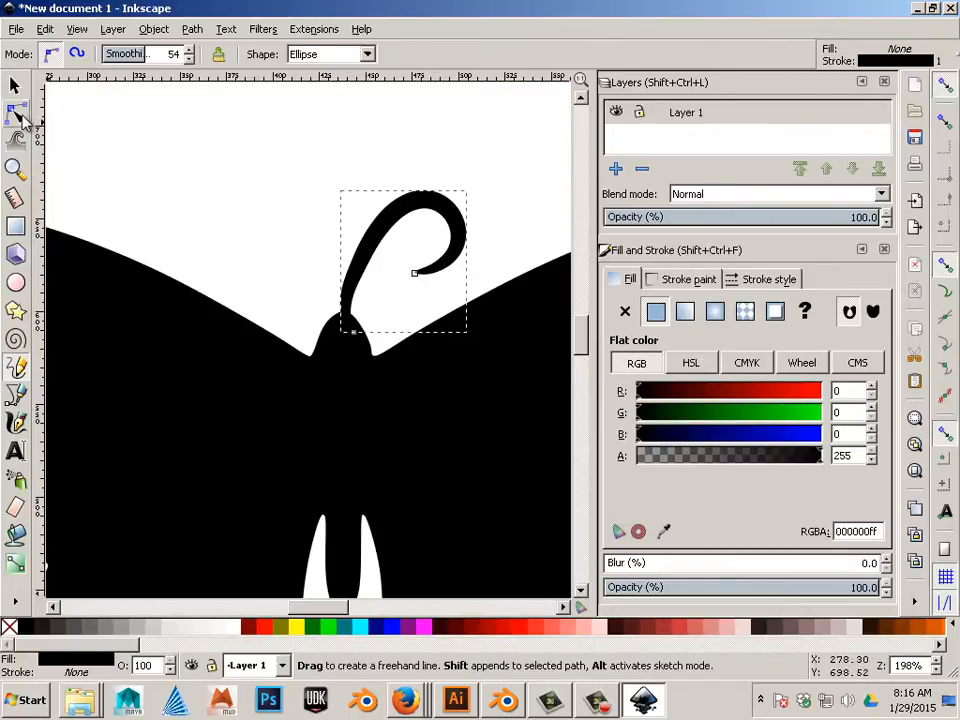
- Drag the antenna's nodes with the Node tool to refine its curl
{"action": "left_click", "coordinate": [16, 117]}
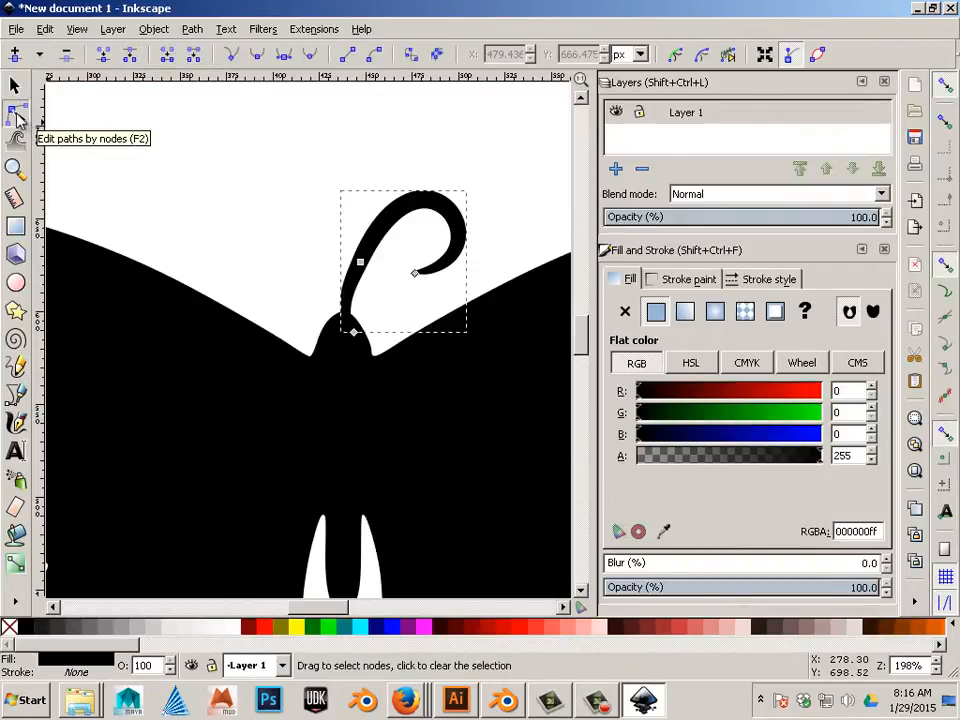
{"action": "left_click_drag", "start_coordinate": [355, 335], "coordinate": [357, 340]}
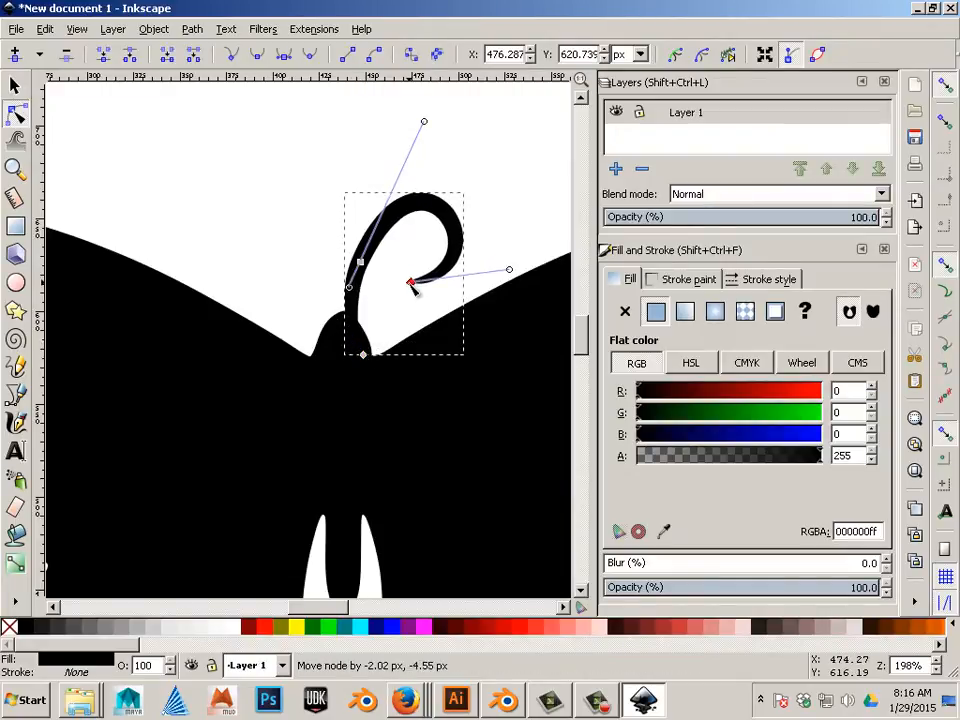
{"action": "left_click_drag", "start_coordinate": [410, 283], "coordinate": [410, 272]}
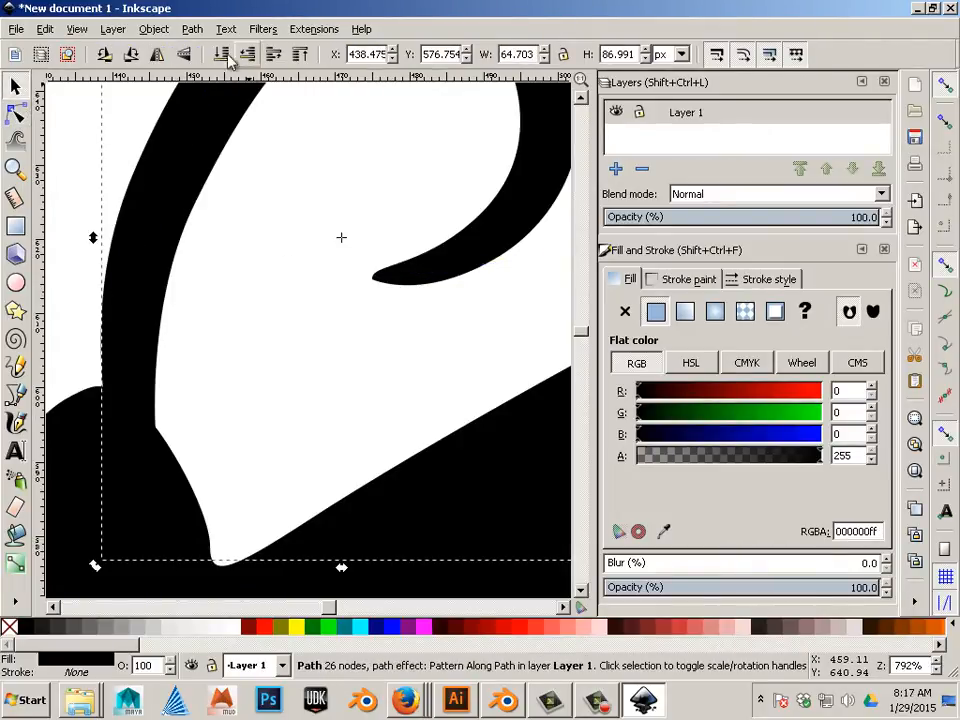
{"action": "left_click", "coordinate": [192, 28]}
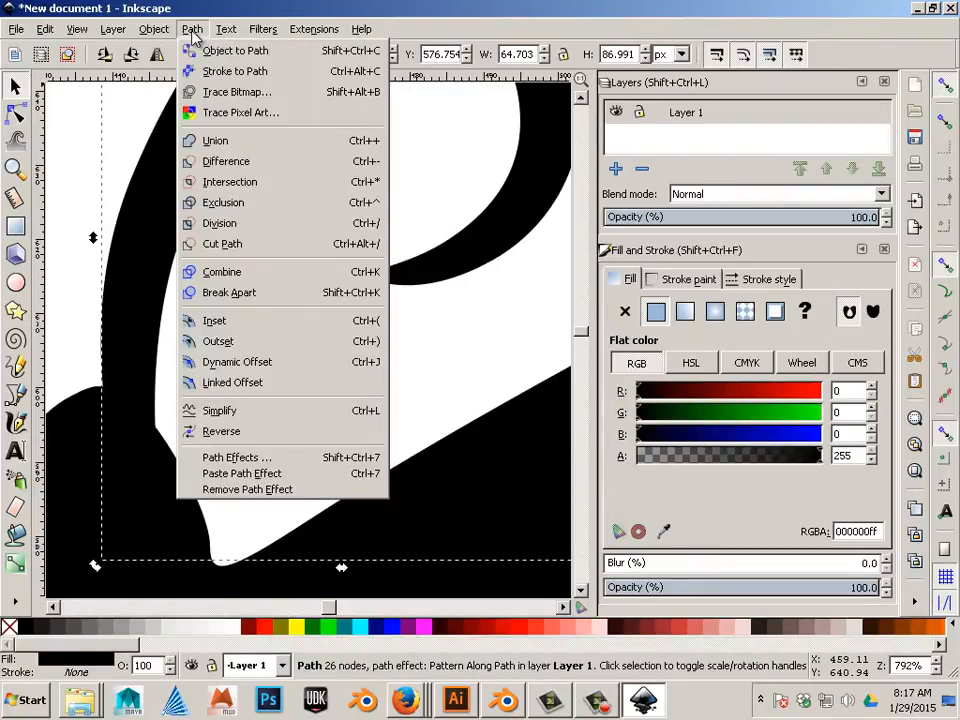
{"action": "mouse_move", "coordinate": [236, 50]}
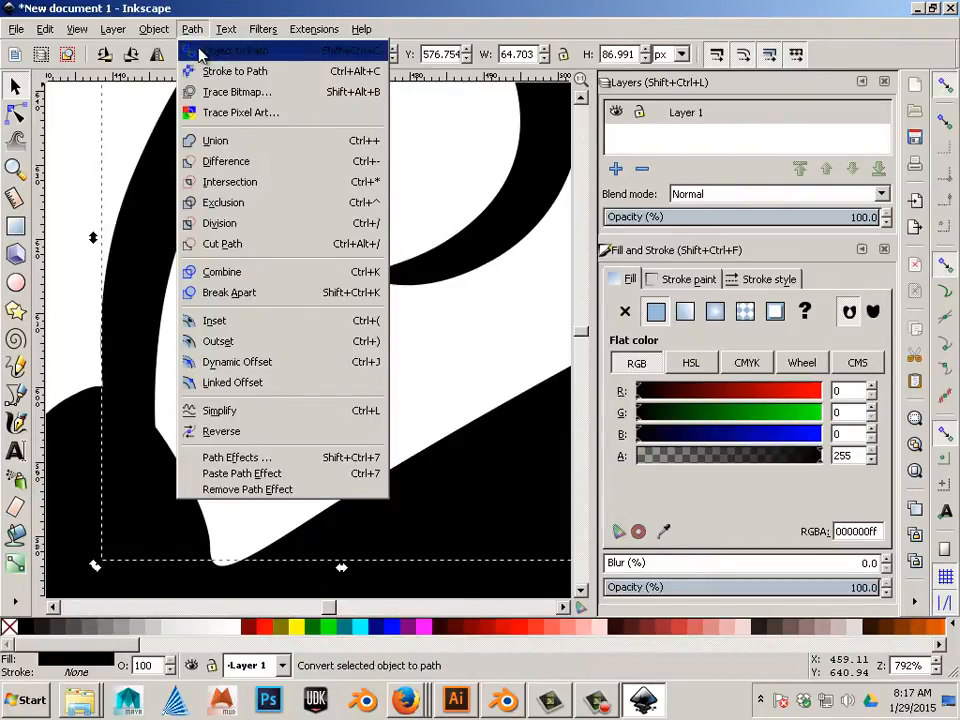
- Convert the patterned antenna to a plain path and reshape the edges near its tip
{"action": "left_click", "coordinate": [237, 50]}
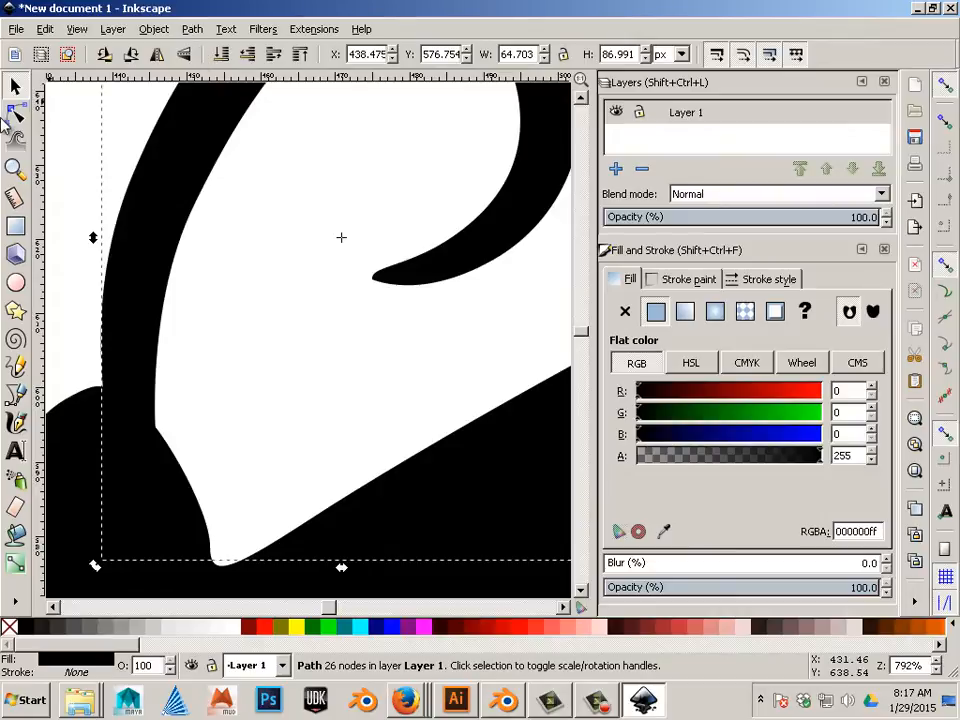
{"action": "left_click", "coordinate": [17, 114]}
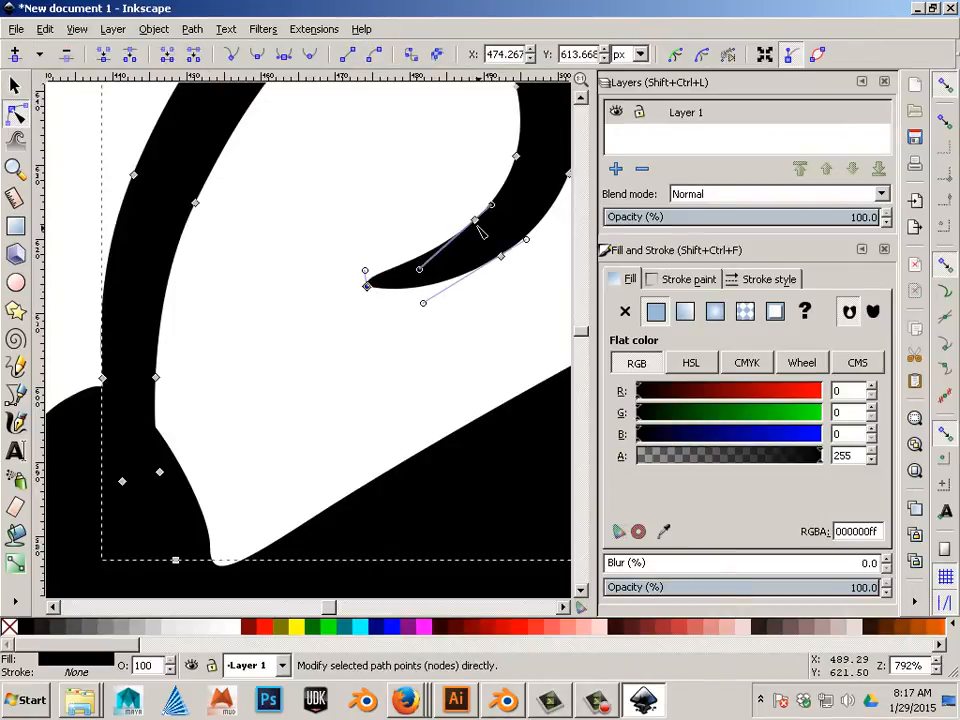
{"action": "left_click_drag", "start_coordinate": [475, 220], "coordinate": [423, 247]}
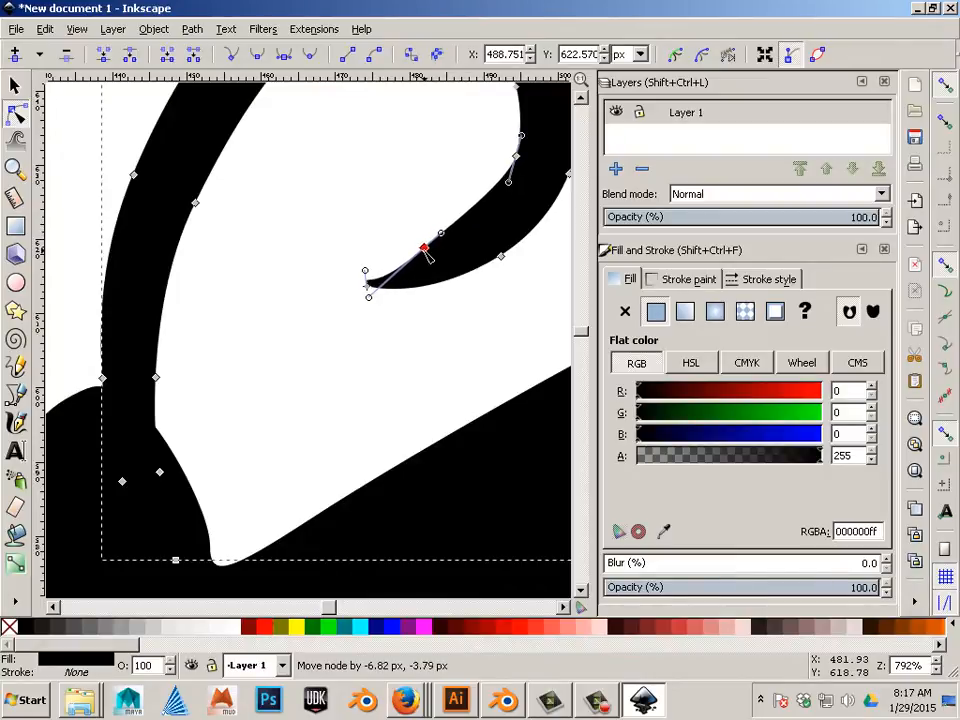
{"action": "left_click_drag", "start_coordinate": [423, 247], "coordinate": [408, 238]}
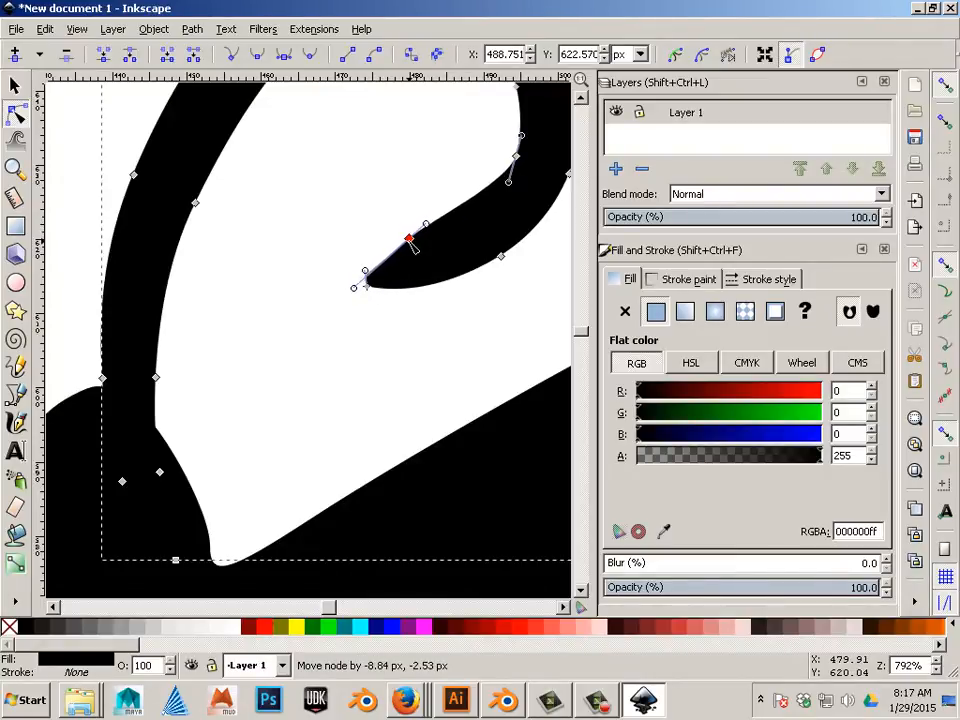
{"action": "left_click_drag", "start_coordinate": [408, 240], "coordinate": [375, 285]}
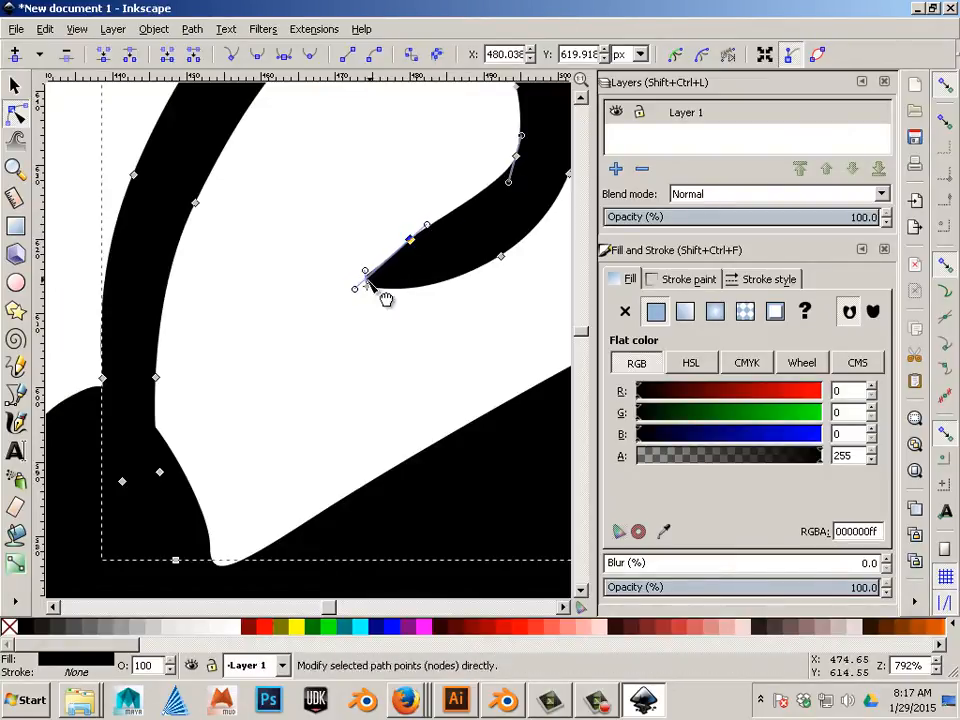
- Drag the tip nodes and handles into a smooth, rounded antenna end
{"action": "left_click", "coordinate": [367, 287]}
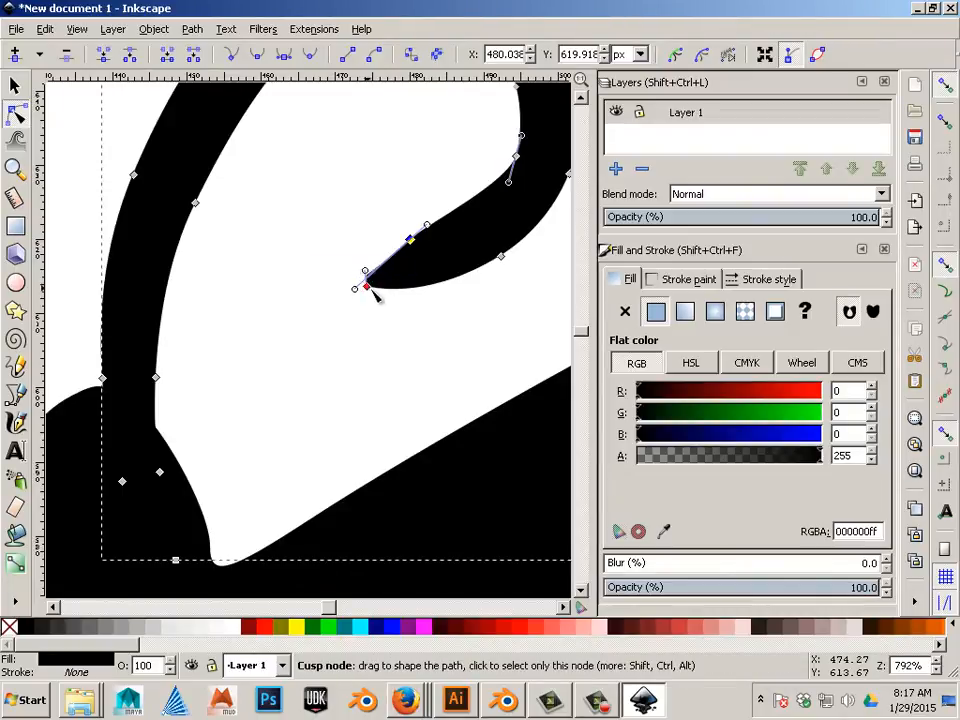
{"action": "left_click_drag", "start_coordinate": [367, 289], "coordinate": [380, 302]}
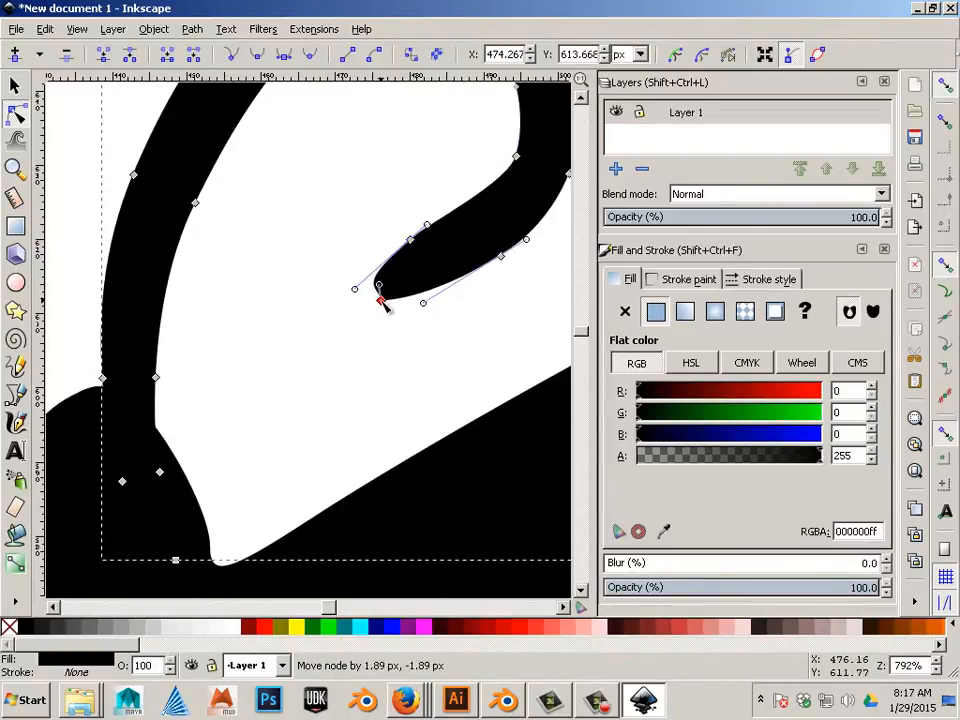
{"action": "left_click_drag", "start_coordinate": [378, 300], "coordinate": [388, 302]}
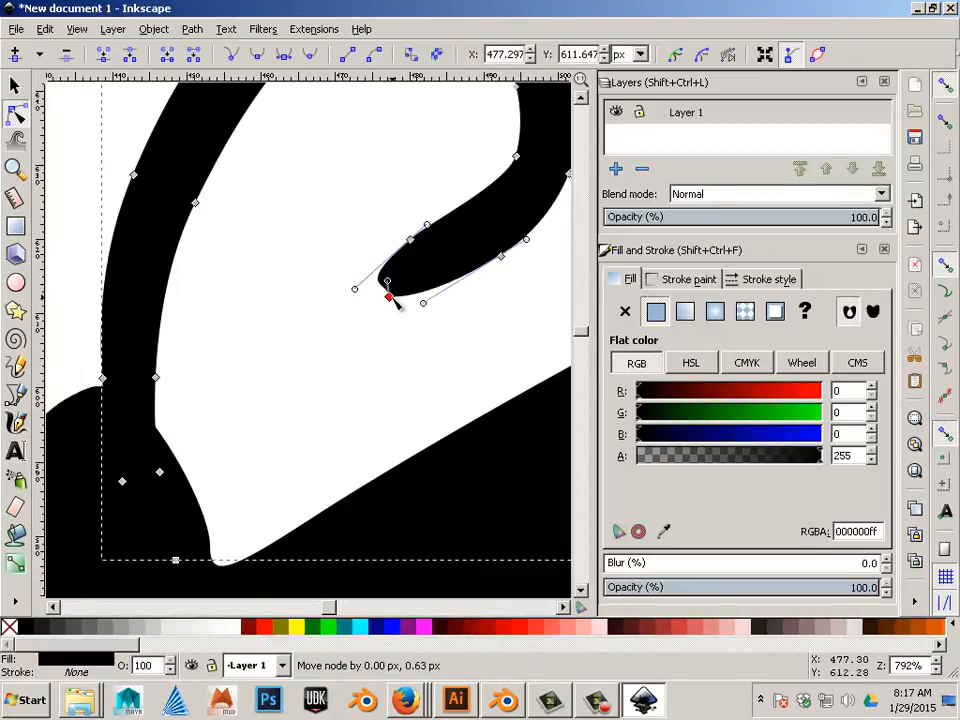
{"action": "mouse_move", "coordinate": [388, 298]}
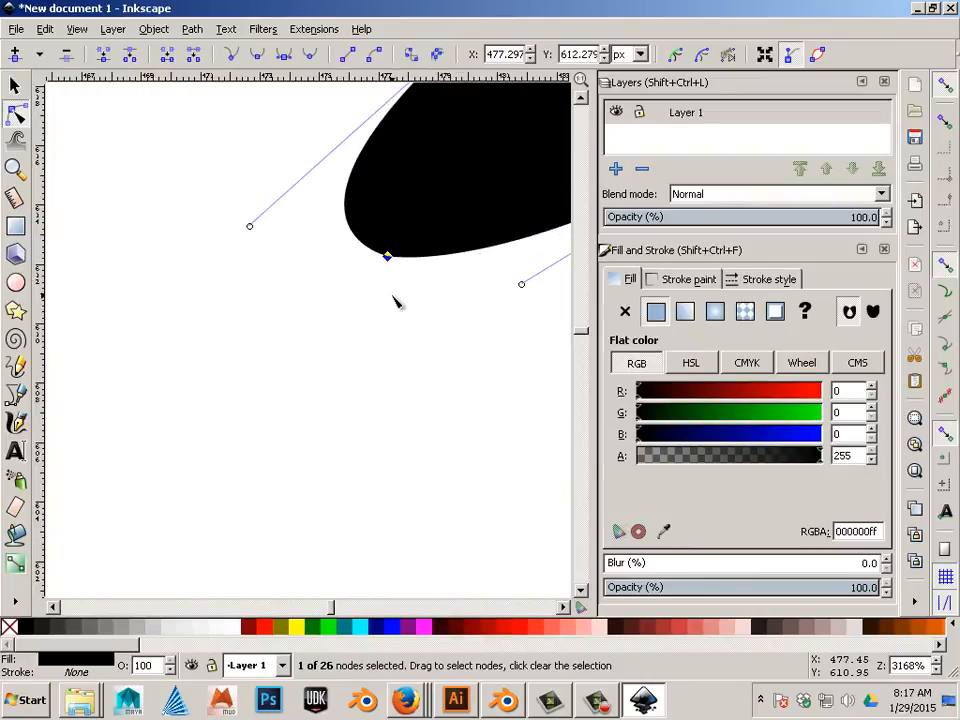
{"action": "left_click_drag", "start_coordinate": [388, 256], "coordinate": [386, 284]}
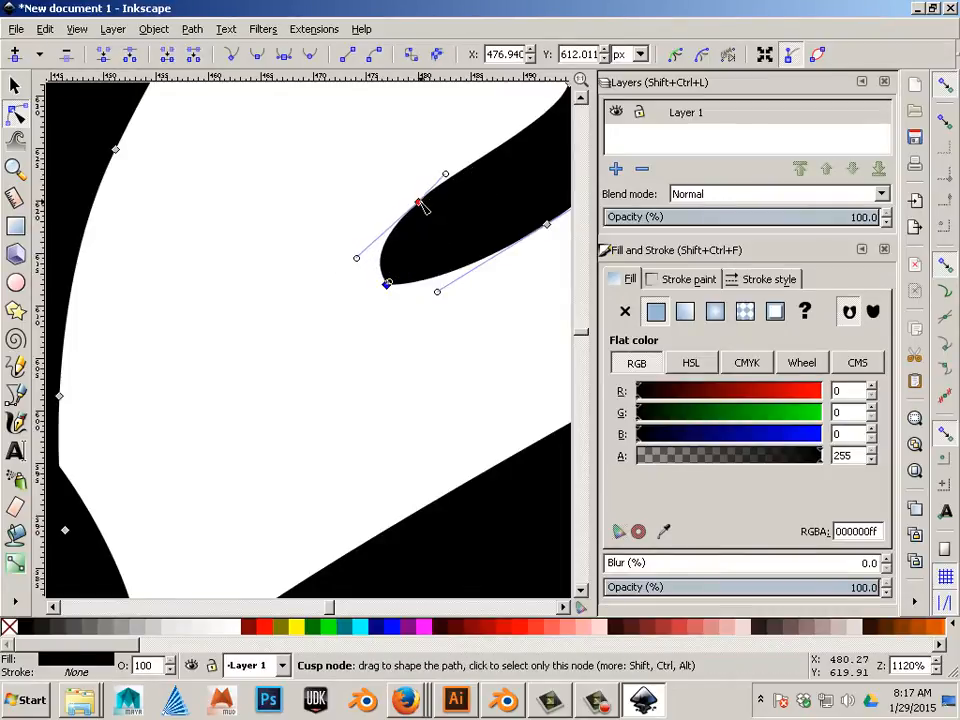
{"action": "left_click_drag", "start_coordinate": [420, 207], "coordinate": [405, 216]}
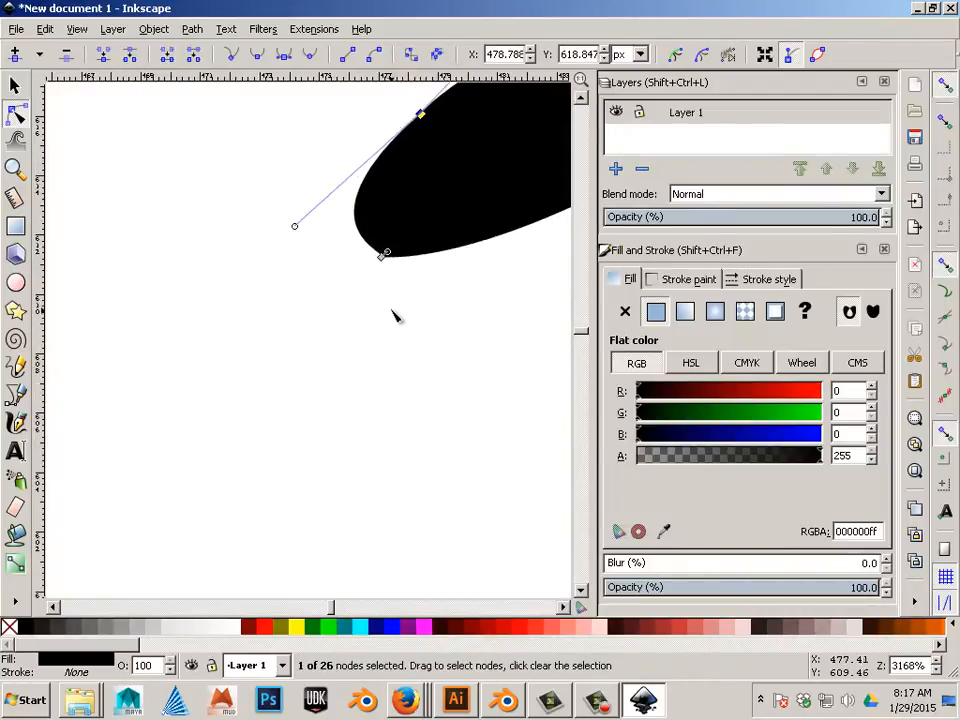
{"action": "left_click_drag", "start_coordinate": [385, 255], "coordinate": [377, 237]}
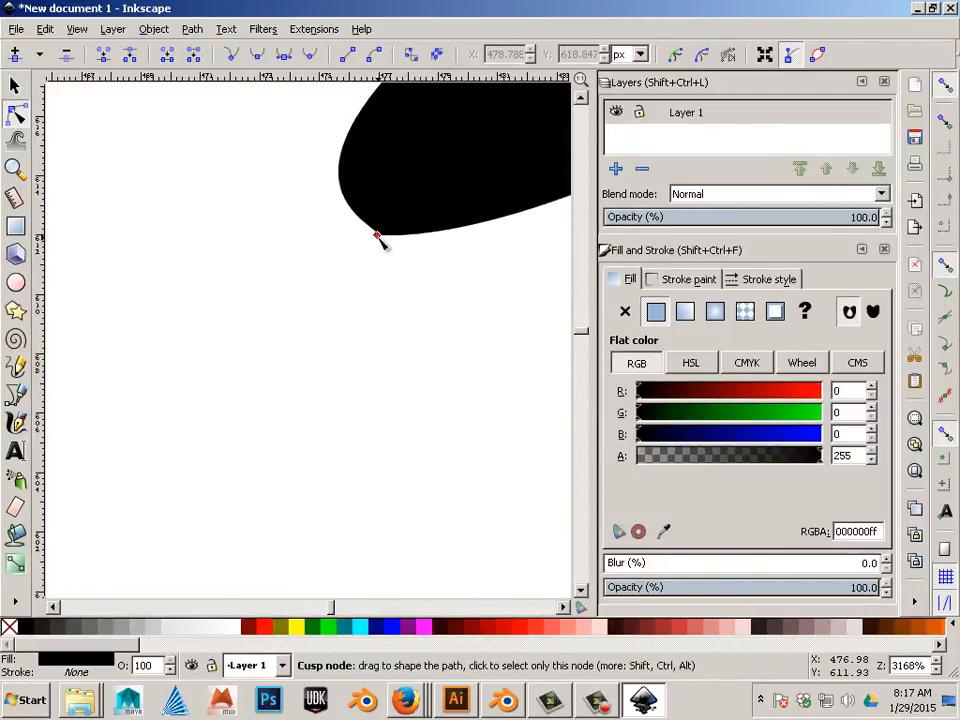
{"action": "left_click", "coordinate": [377, 237]}
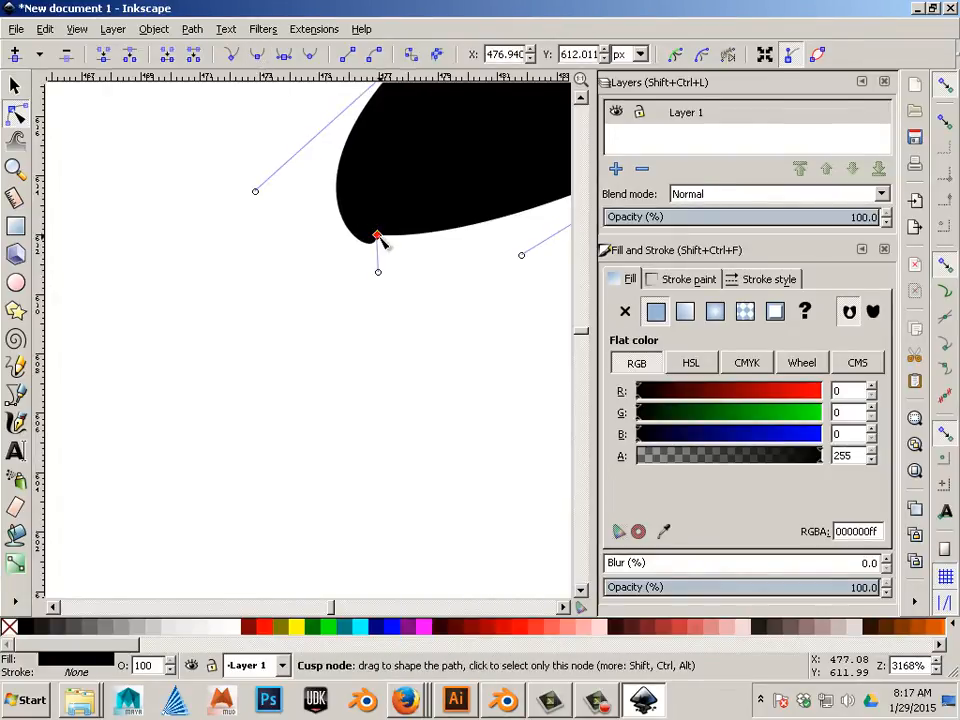
{"action": "left_click", "coordinate": [258, 55]}
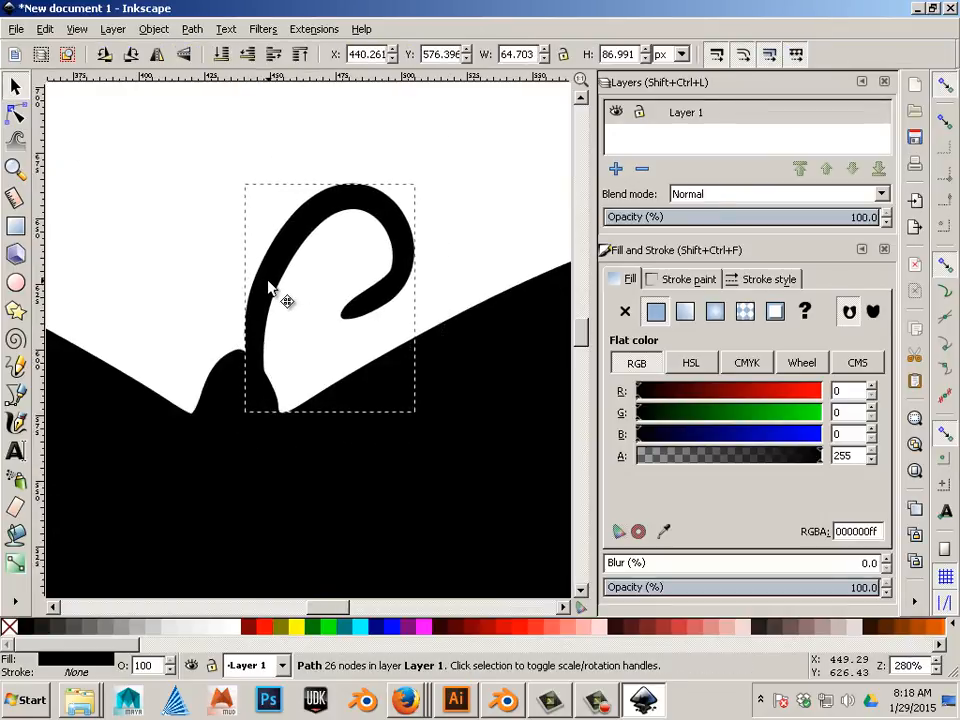
- Move the mirrored antenna copy to the head's left, opposite the original antenna
{"action": "left_click_drag", "start_coordinate": [285, 300], "coordinate": [293, 300]}
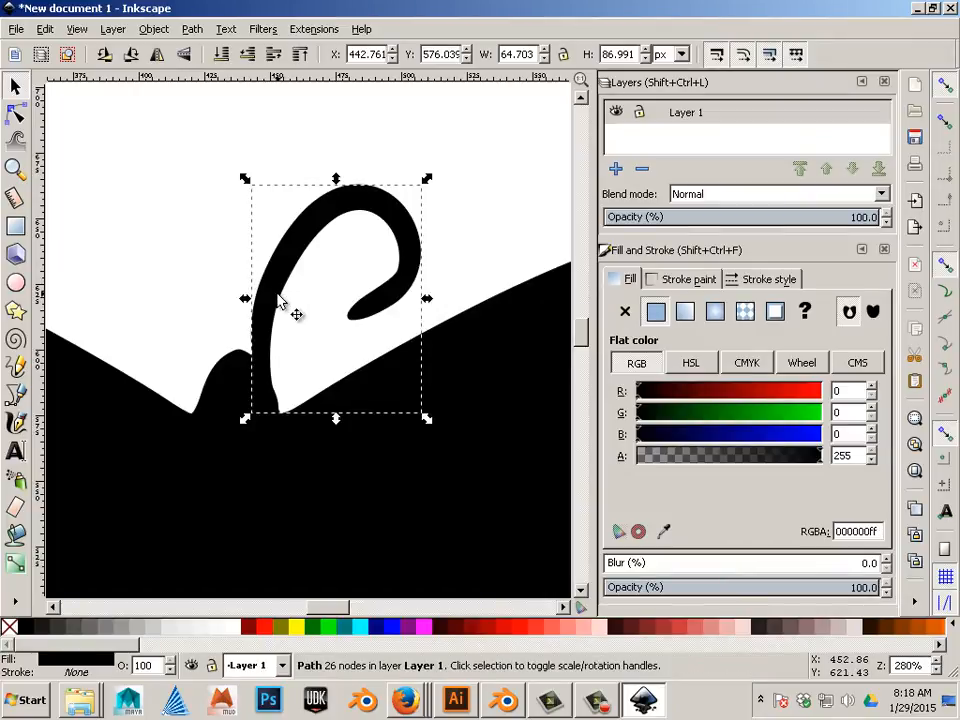
{"action": "mouse_move", "coordinate": [283, 307]}
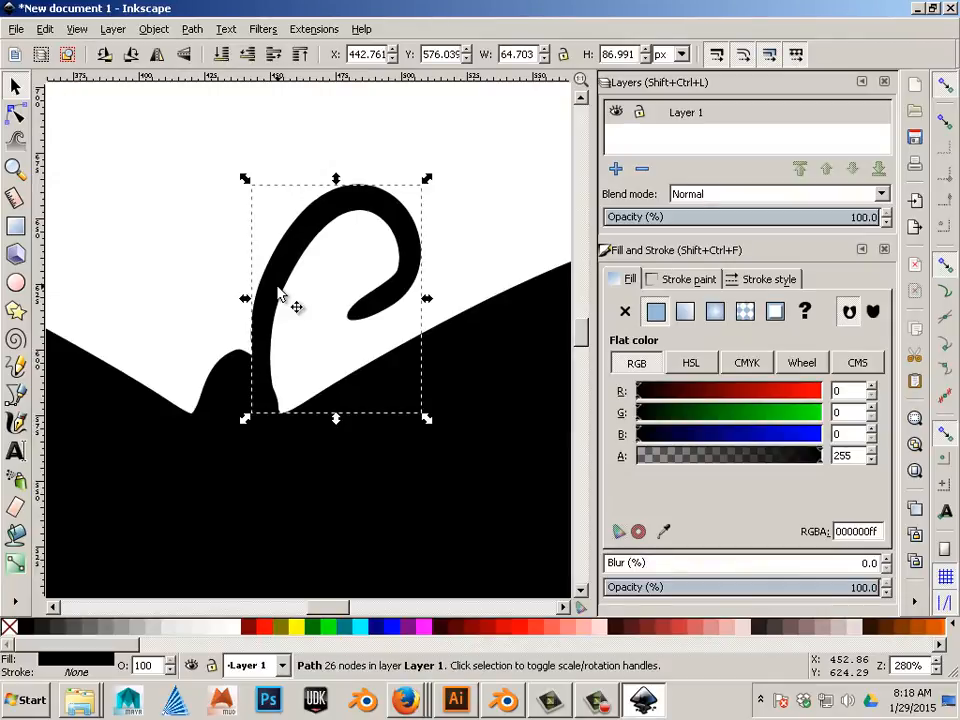
{"action": "left_click_drag", "start_coordinate": [335, 290], "coordinate": [290, 265]}
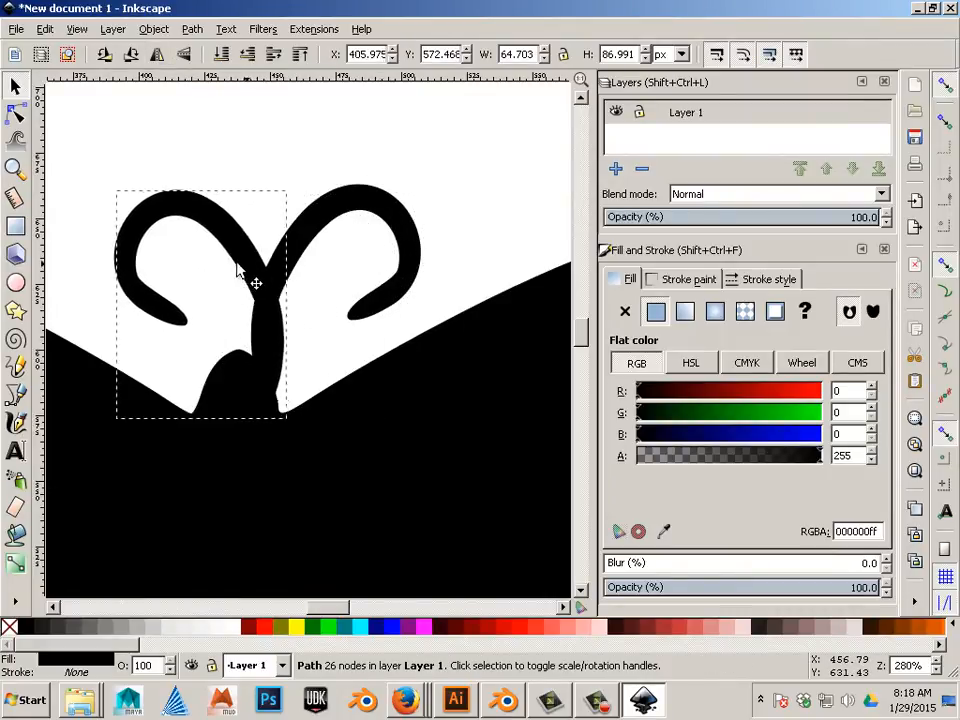
{"action": "left_click_drag", "start_coordinate": [255, 283], "coordinate": [210, 270]}
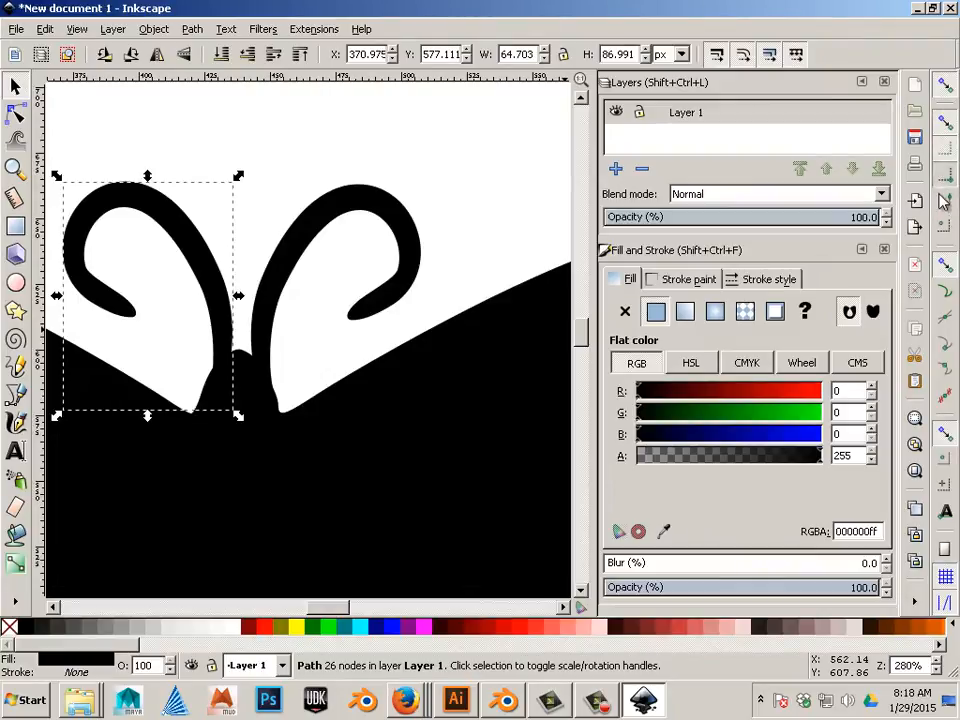
{"action": "mouse_move", "coordinate": [223, 308]}
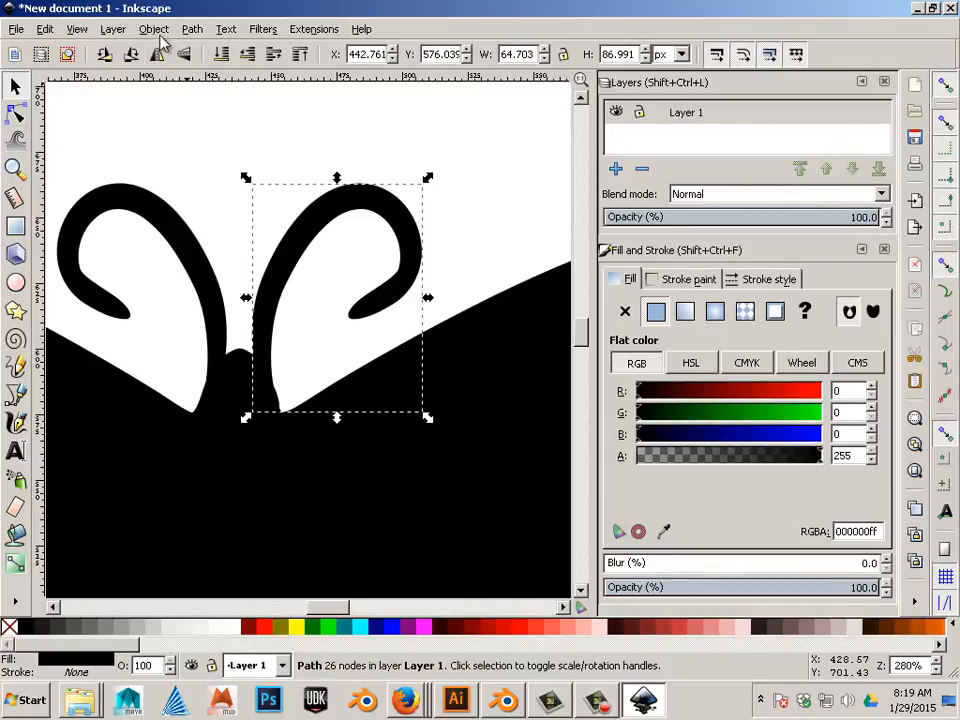
- Switch the view to Outline display mode and union the right antenna with the body
{"action": "left_click", "coordinate": [154, 28]}
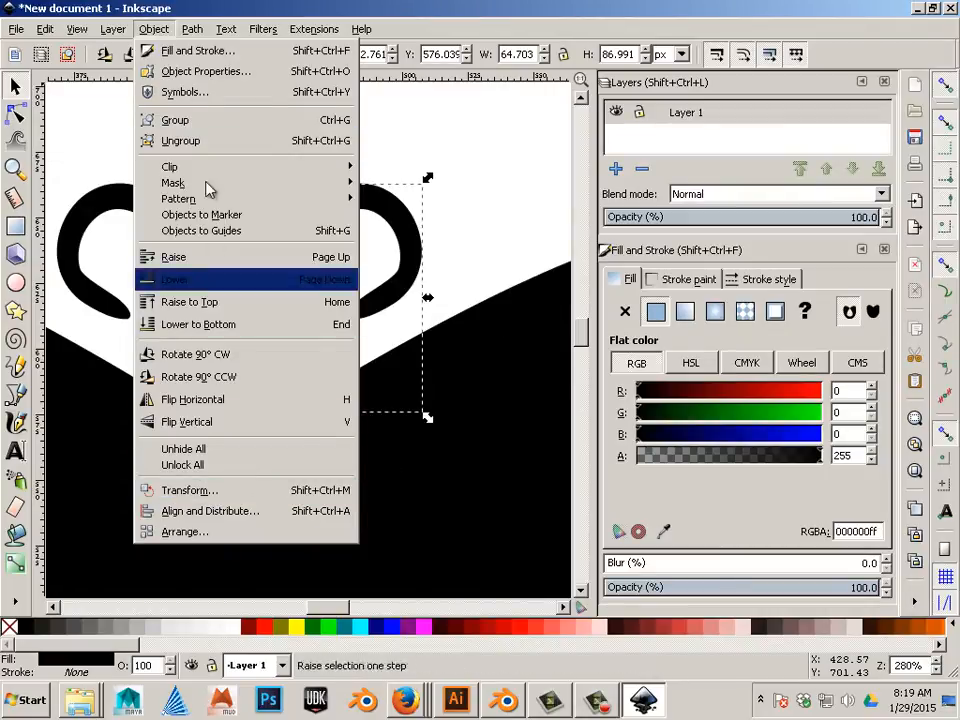
{"action": "left_click", "coordinate": [76, 28]}
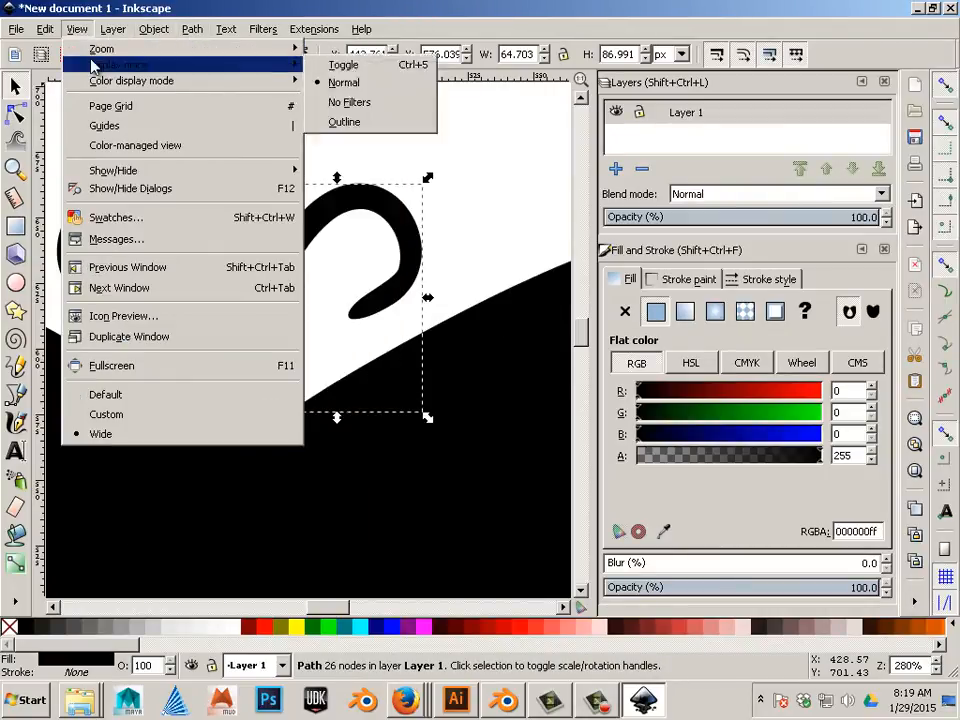
{"action": "left_click", "coordinate": [344, 121]}
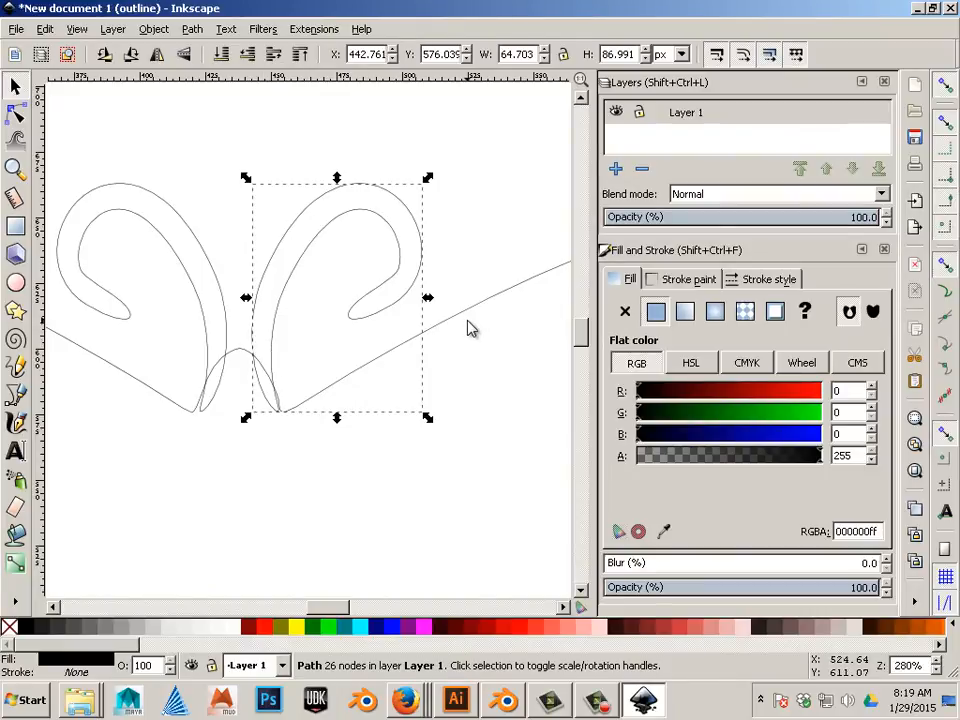
{"action": "mouse_move", "coordinate": [375, 385]}
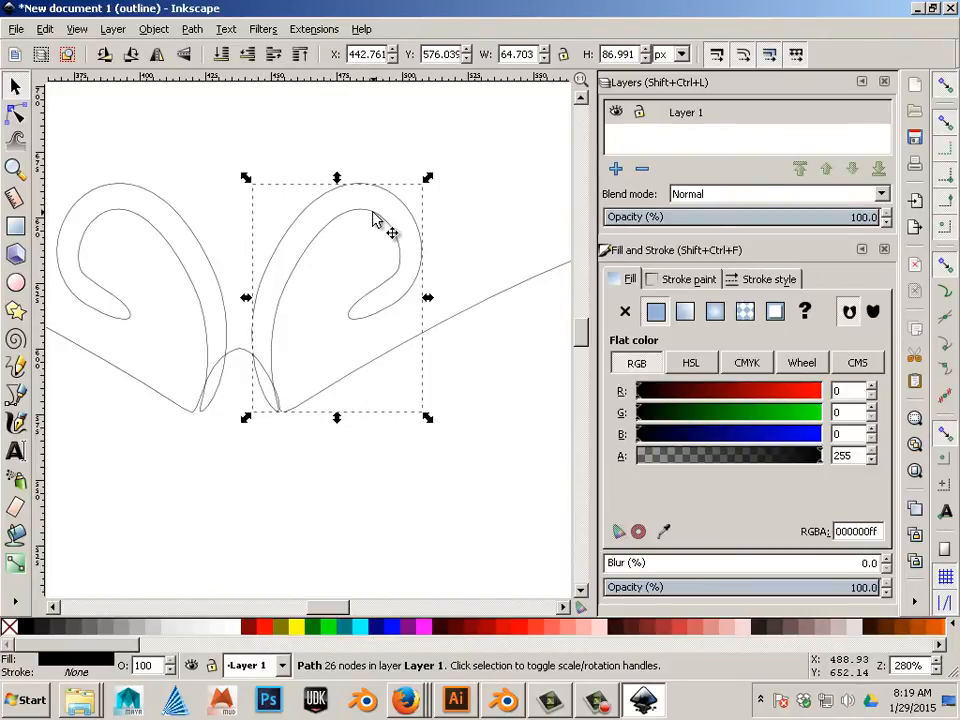
{"action": "mouse_move", "coordinate": [490, 315]}
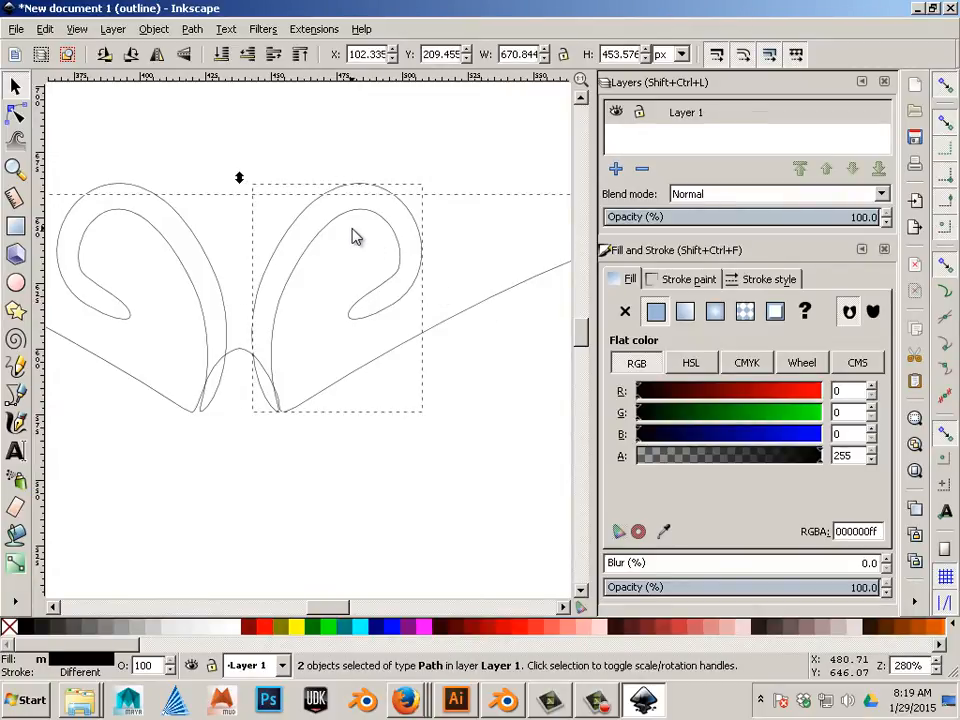
{"action": "left_click", "coordinate": [191, 28]}
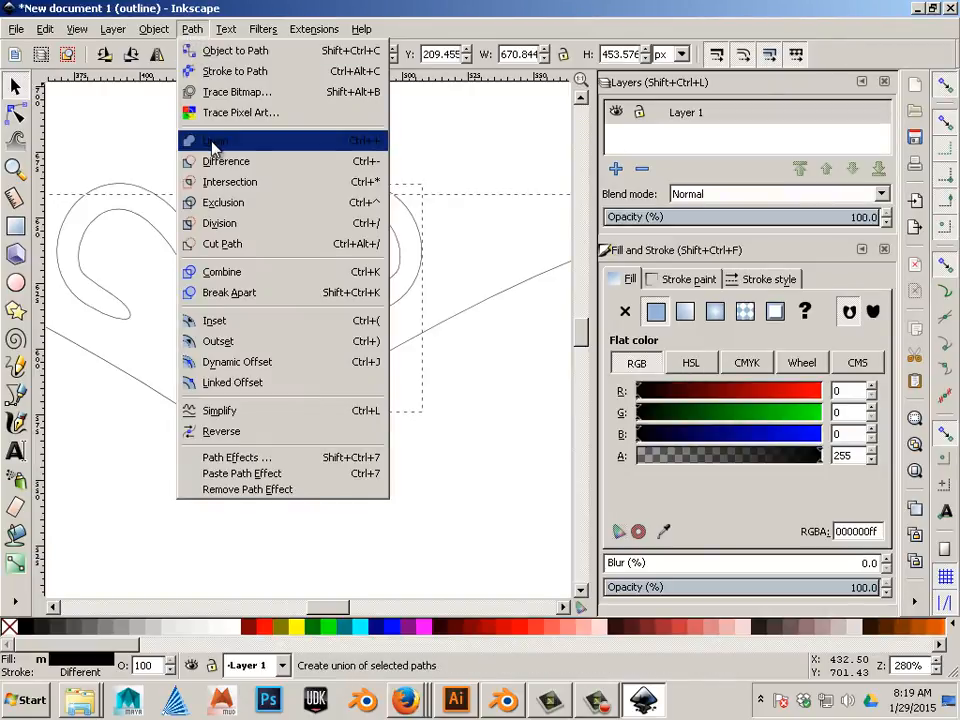
{"action": "left_click", "coordinate": [213, 140]}
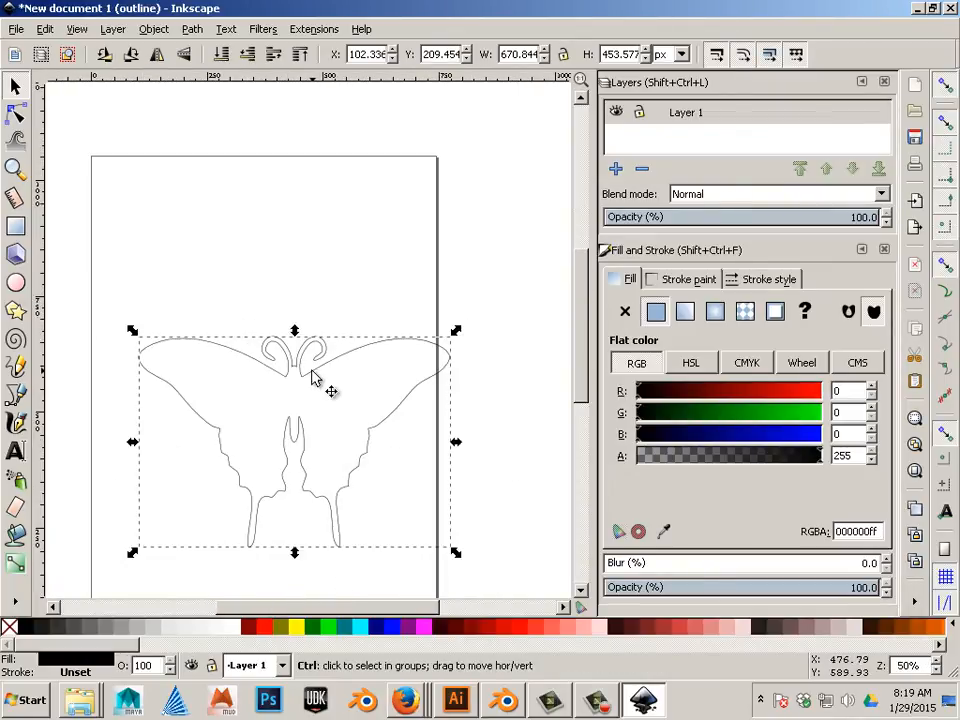
- Select the merged 139-node butterfly path, now shown as a solid black silhouette
{"action": "left_click", "coordinate": [192, 312]}
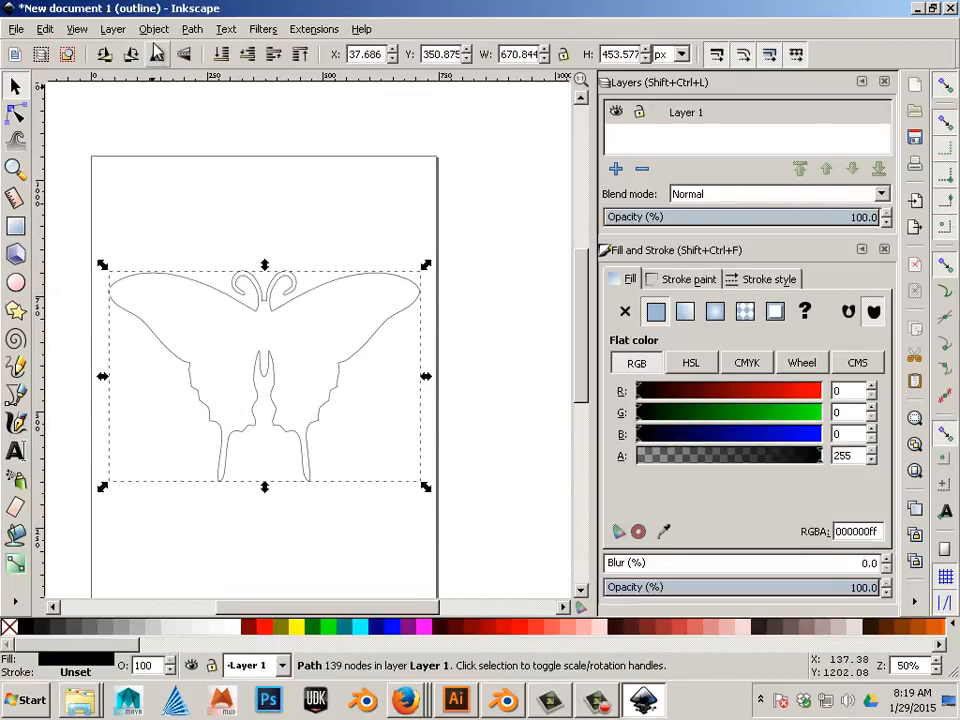
{"action": "left_click", "coordinate": [154, 28]}
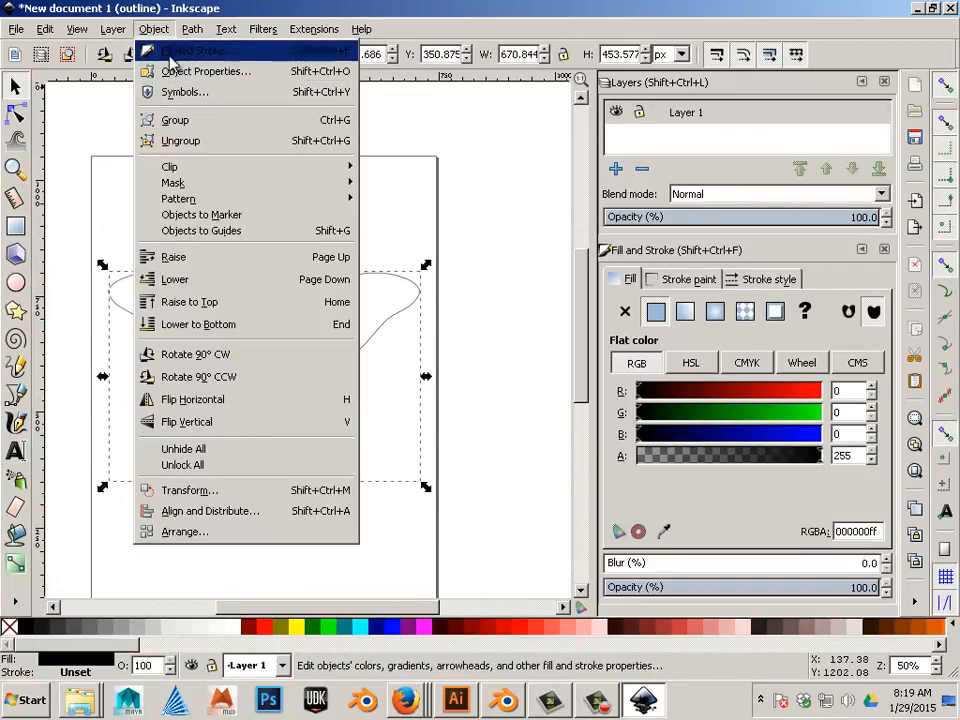
{"action": "left_click", "coordinate": [76, 28]}
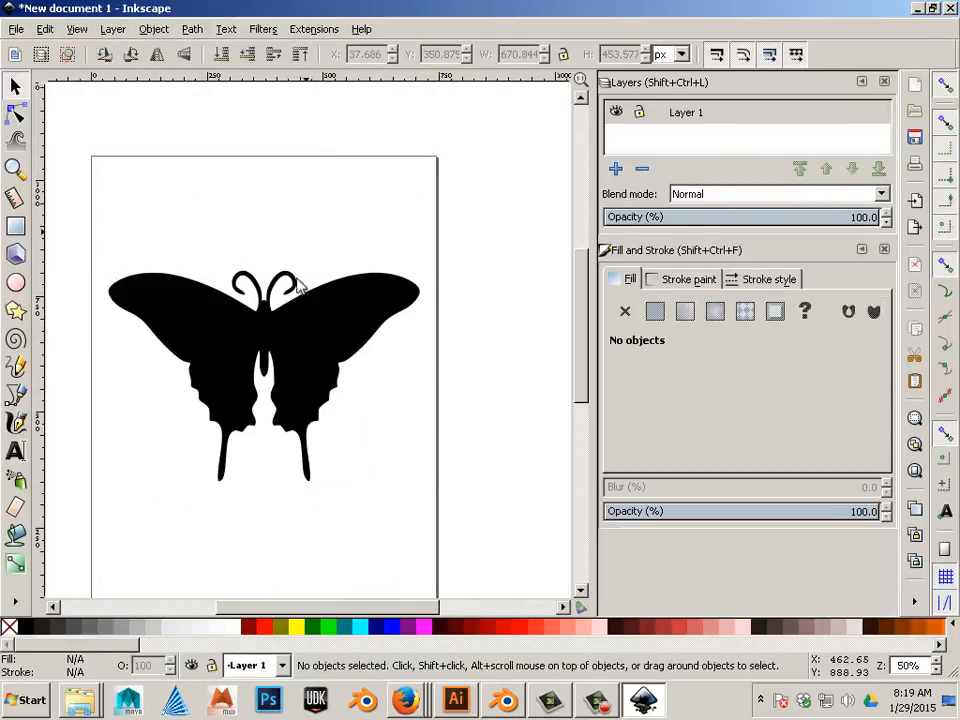
{"action": "left_click", "coordinate": [265, 375]}
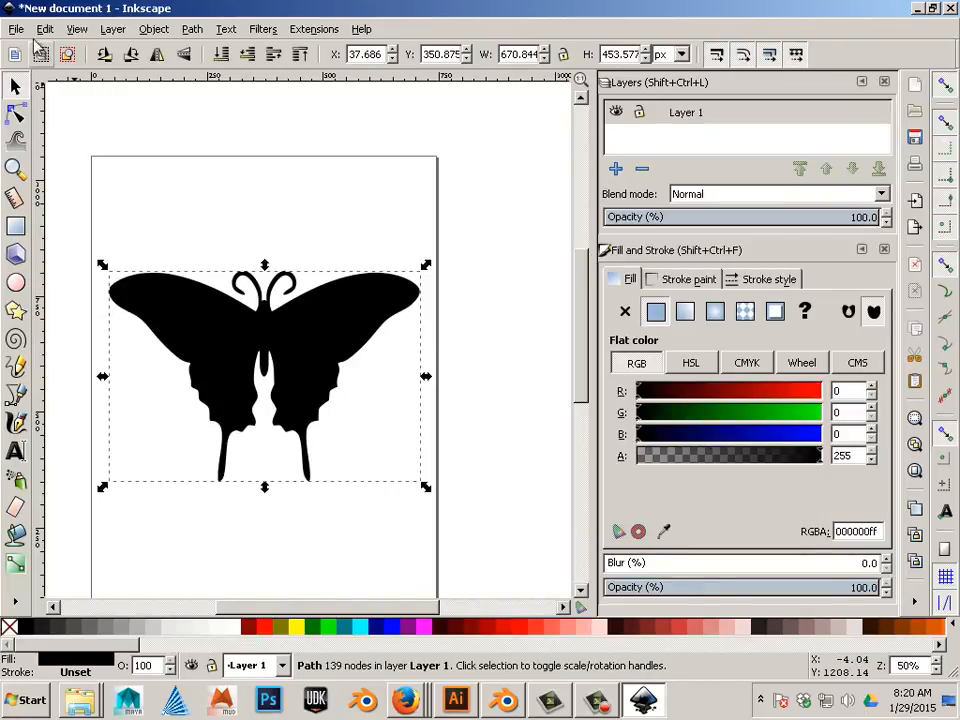
- Start Save As into the Desktop folder with the Plain SVG format
{"action": "left_click", "coordinate": [16, 28]}
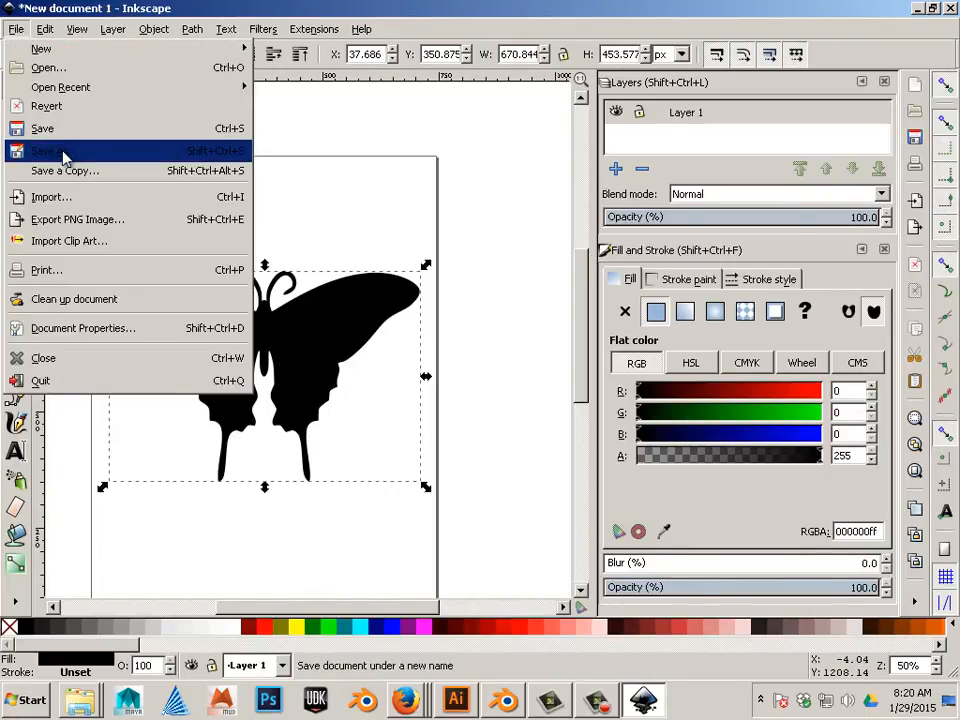
{"action": "left_click", "coordinate": [42, 150]}
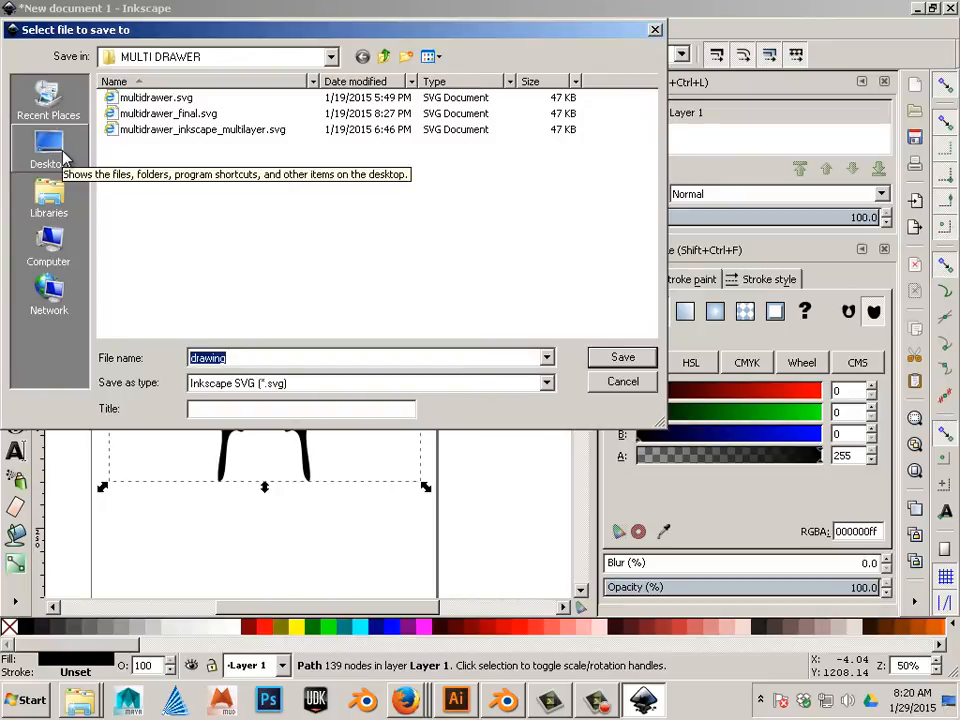
{"action": "mouse_move", "coordinate": [68, 160]}
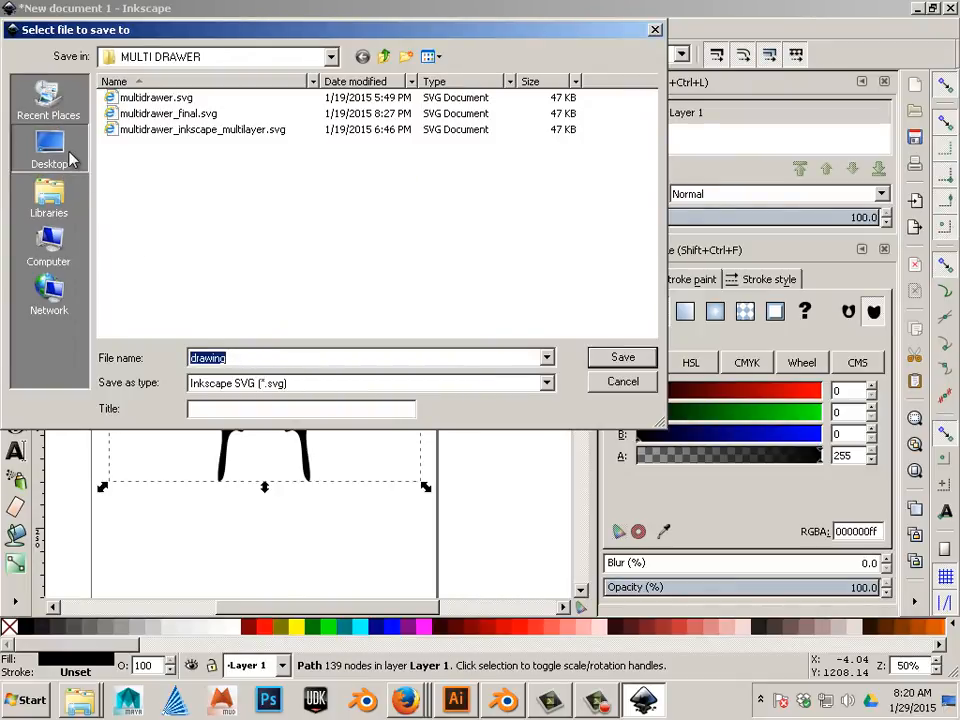
{"action": "left_click", "coordinate": [545, 383]}
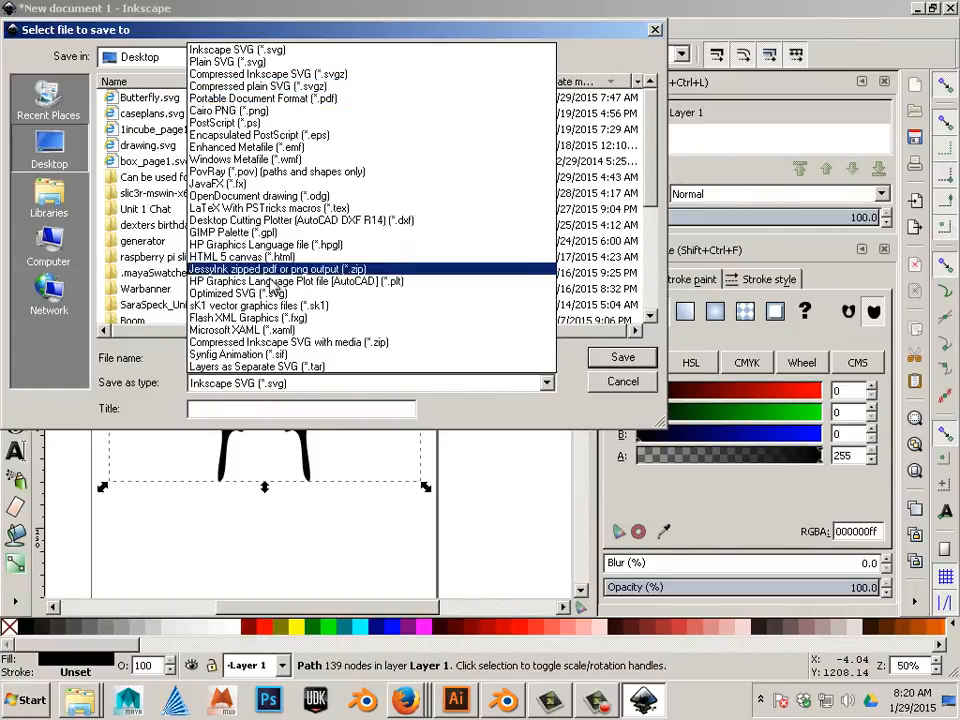
{"action": "left_click", "coordinate": [237, 49]}
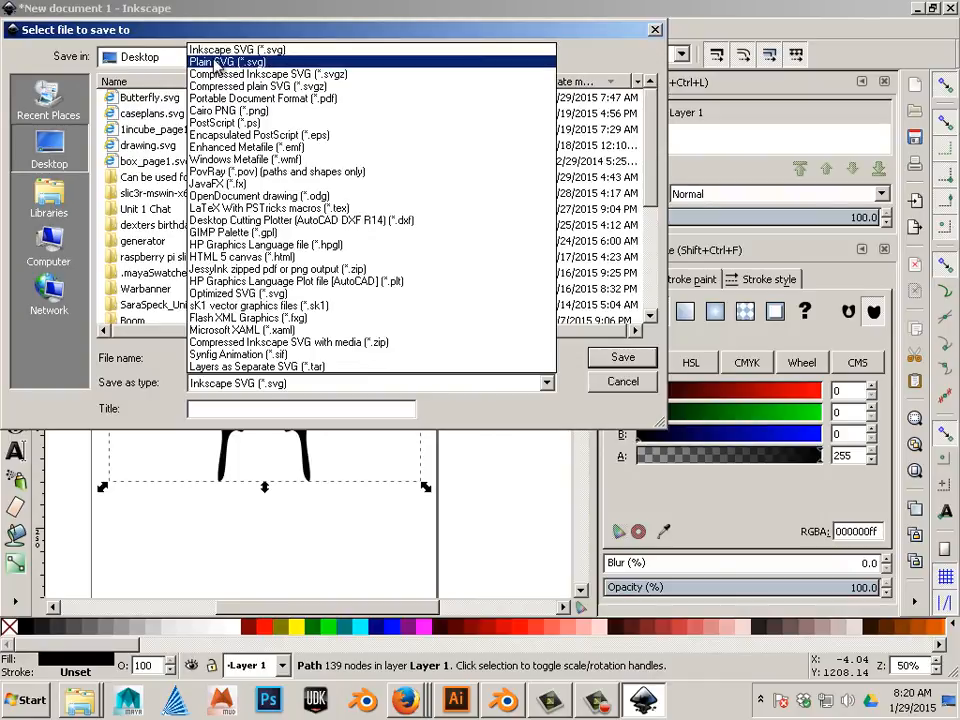
{"action": "left_click", "coordinate": [227, 61]}
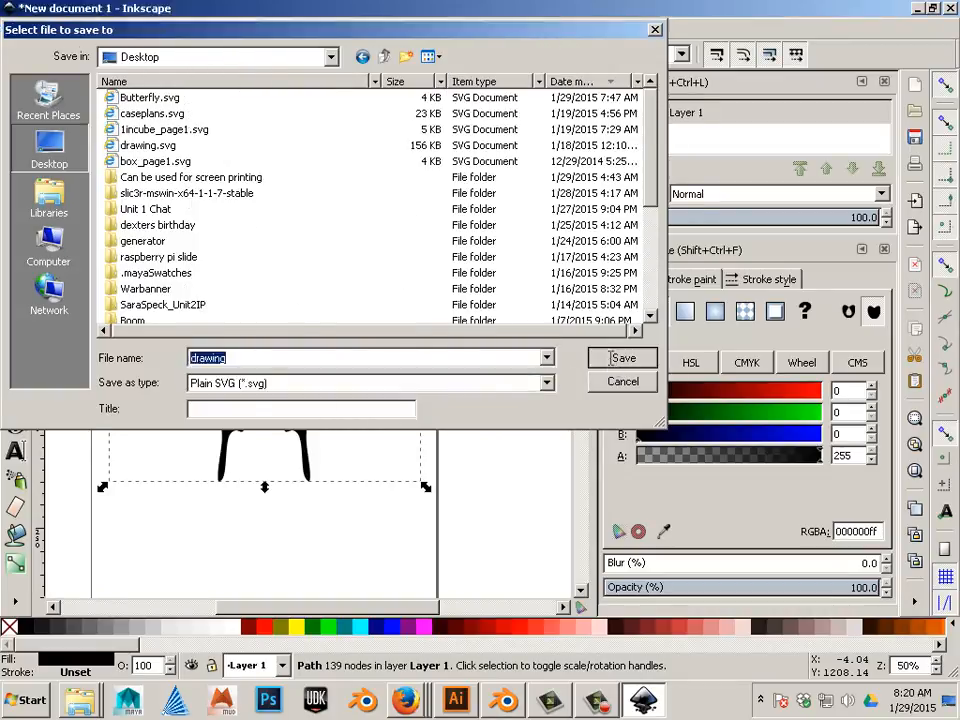
- Confirm Plain SVG format and save the file as Butterfly_plain.svg
{"action": "left_click", "coordinate": [622, 358]}
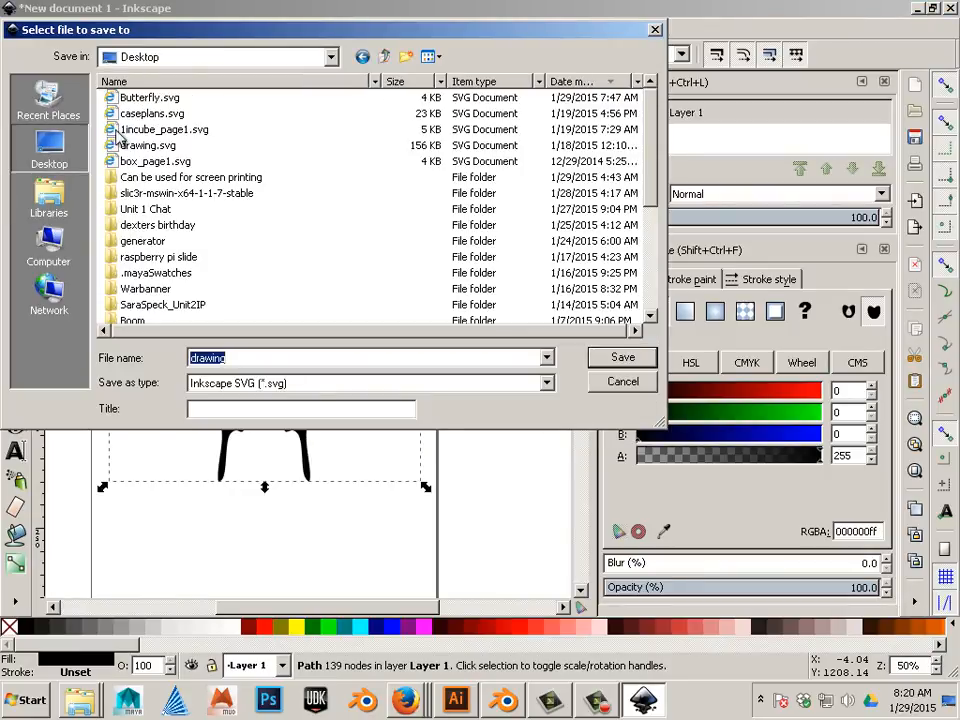
{"action": "left_click", "coordinate": [545, 383]}
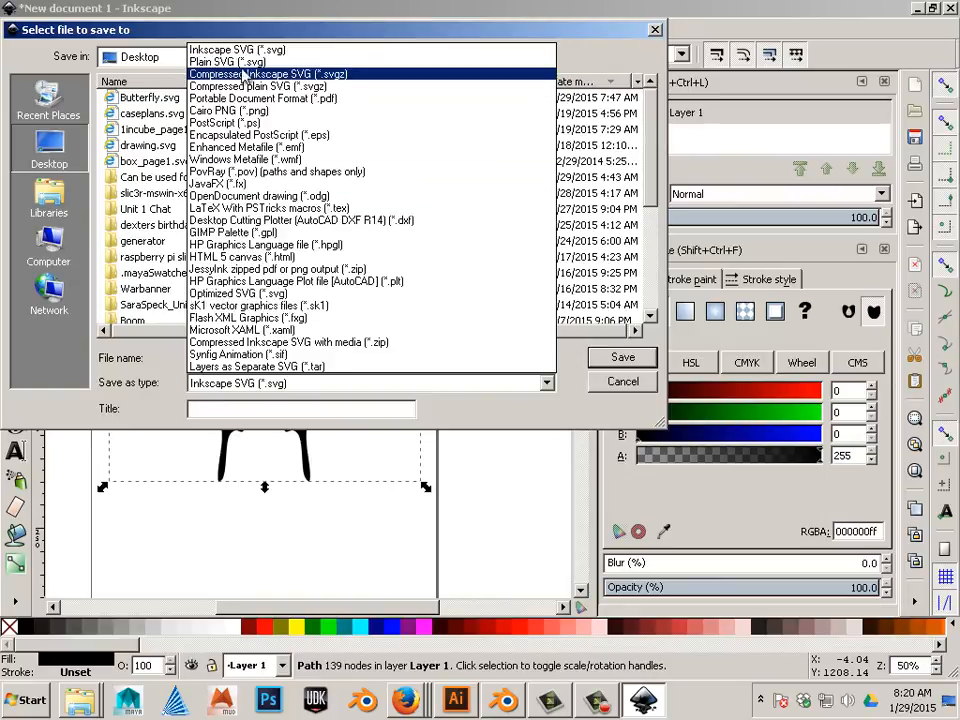
{"action": "left_click", "coordinate": [224, 62]}
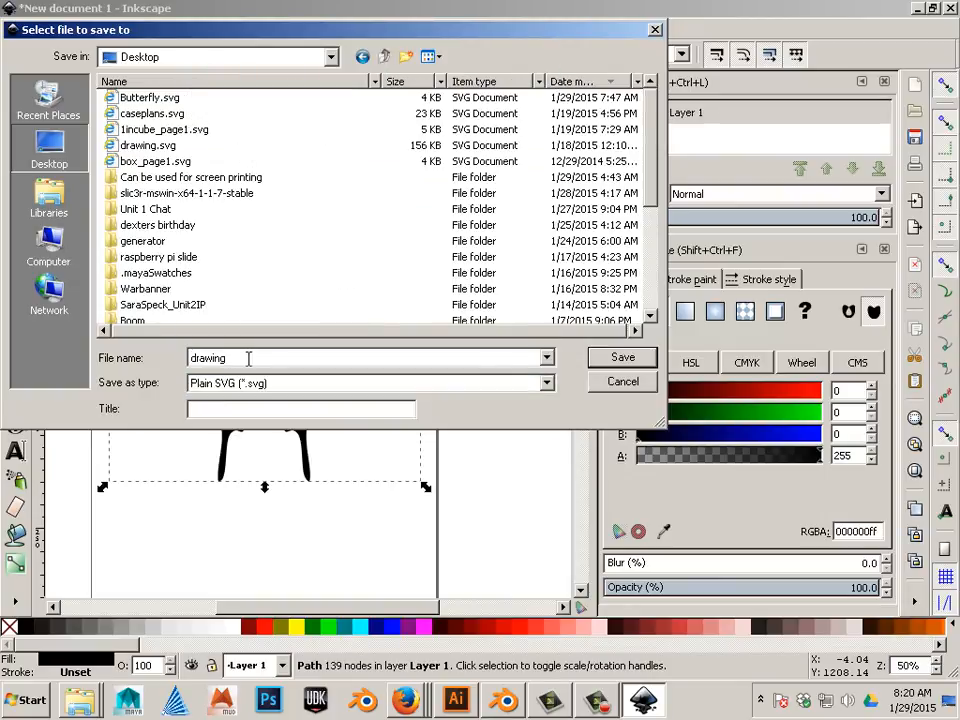
{"action": "left_click", "coordinate": [150, 97]}
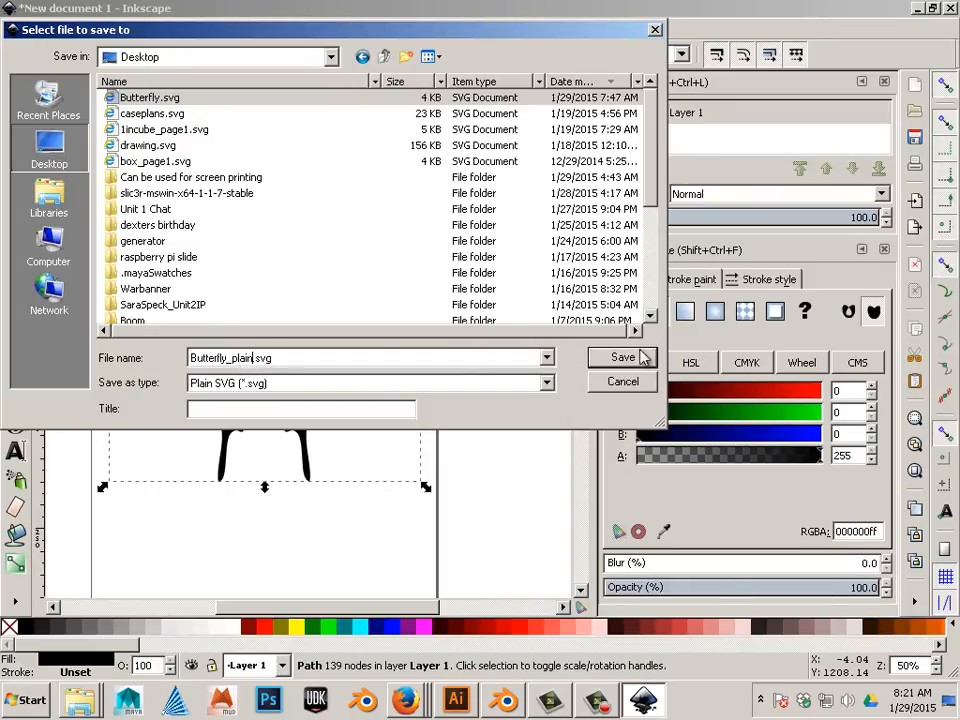
{"action": "left_click", "coordinate": [621, 357]}
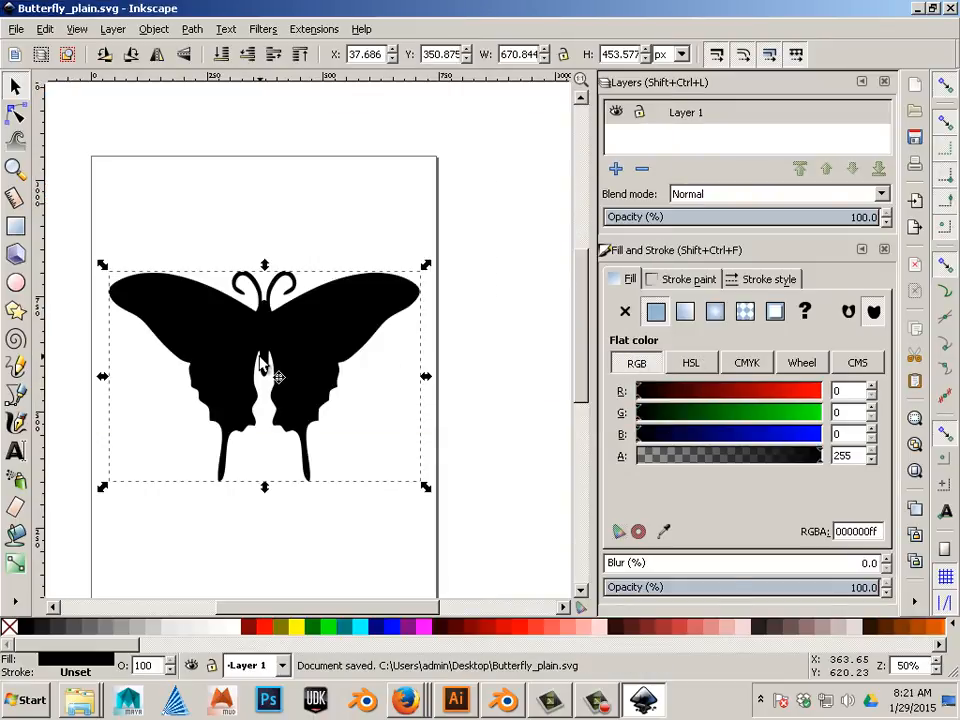